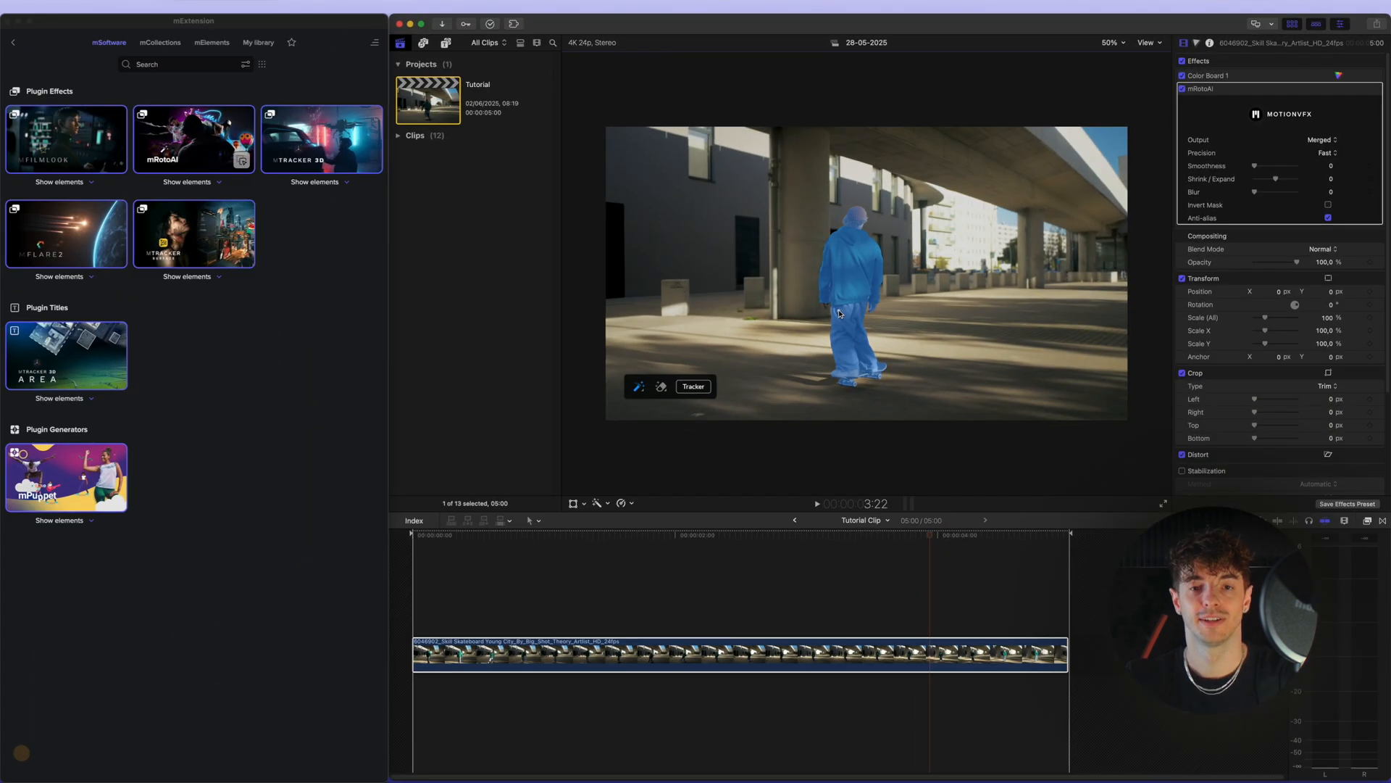
Track the skater's mRotoAI mask through every frame, then show mTracker 3D's add-on packs.
click(693, 385)
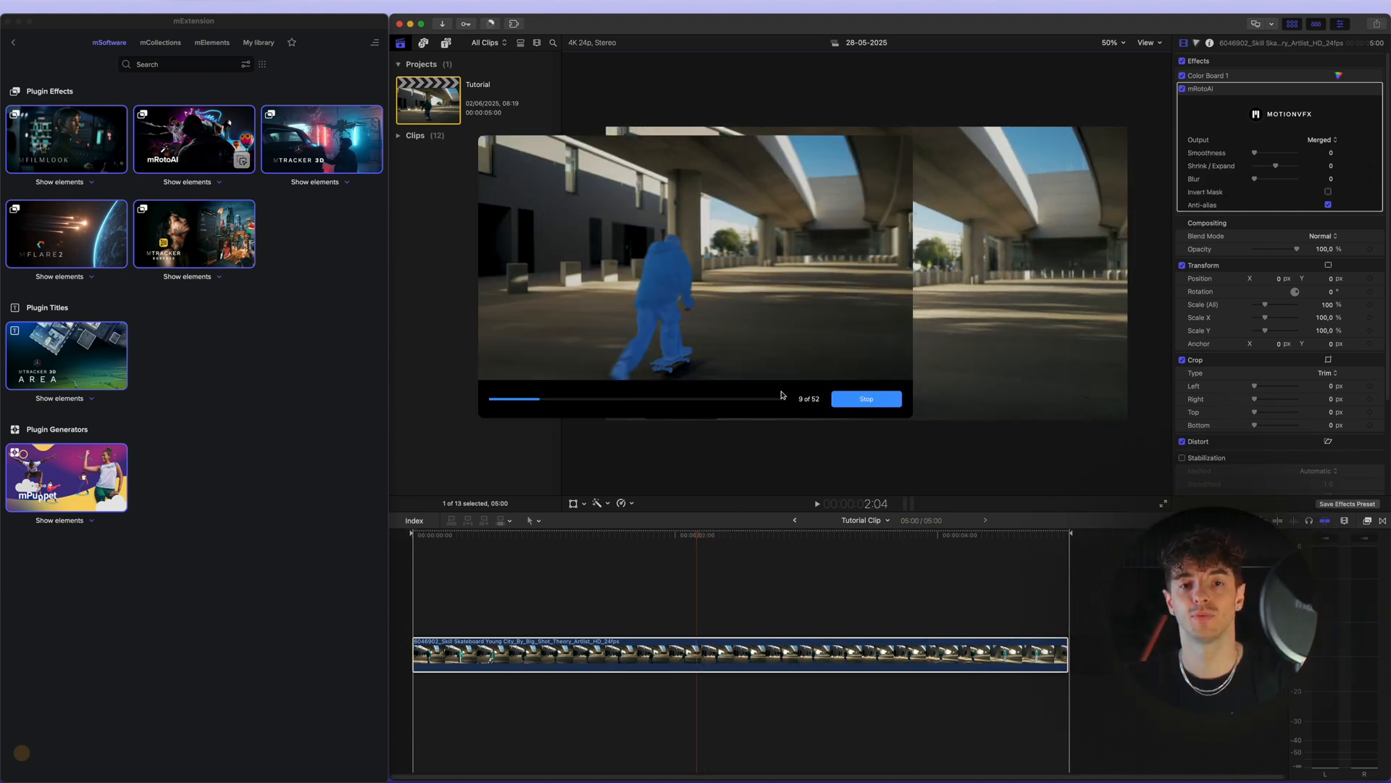
click(865, 398)
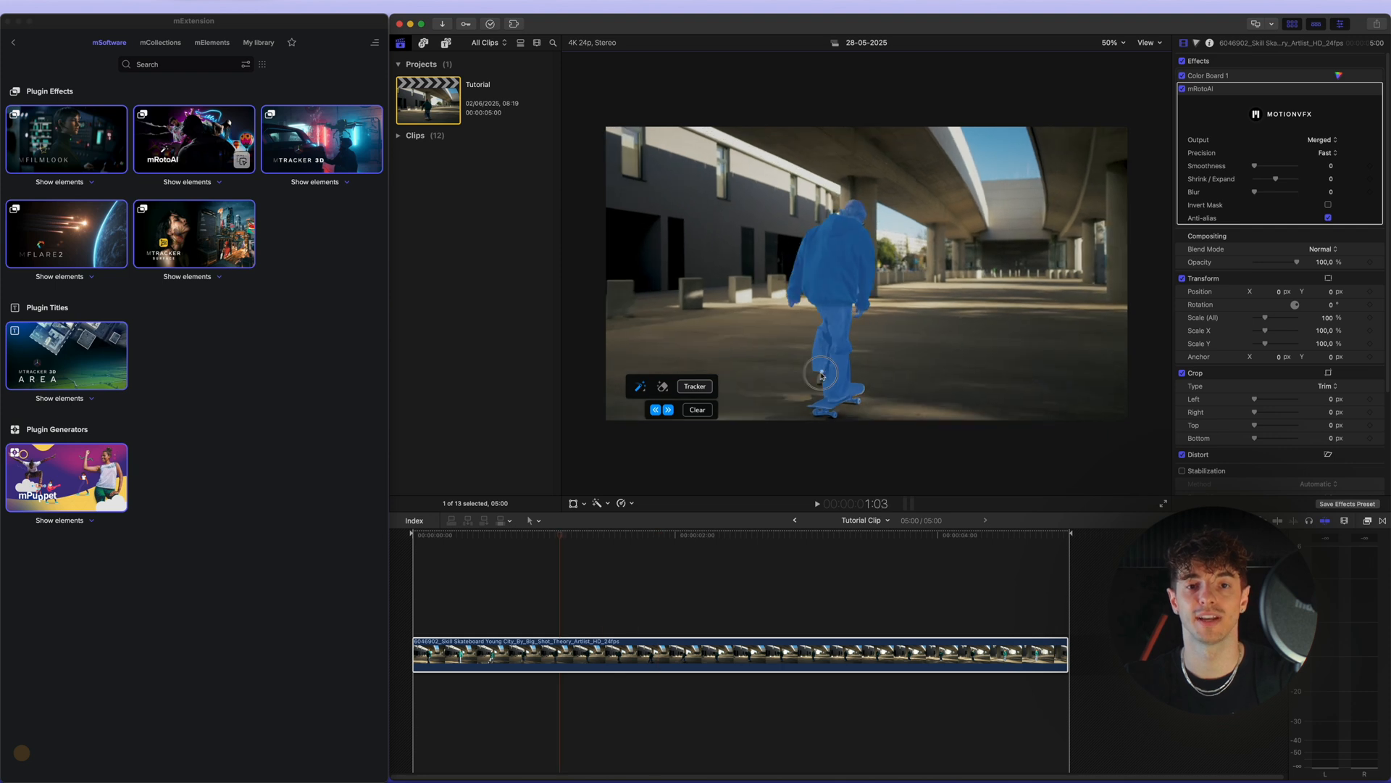
click(1016, 535)
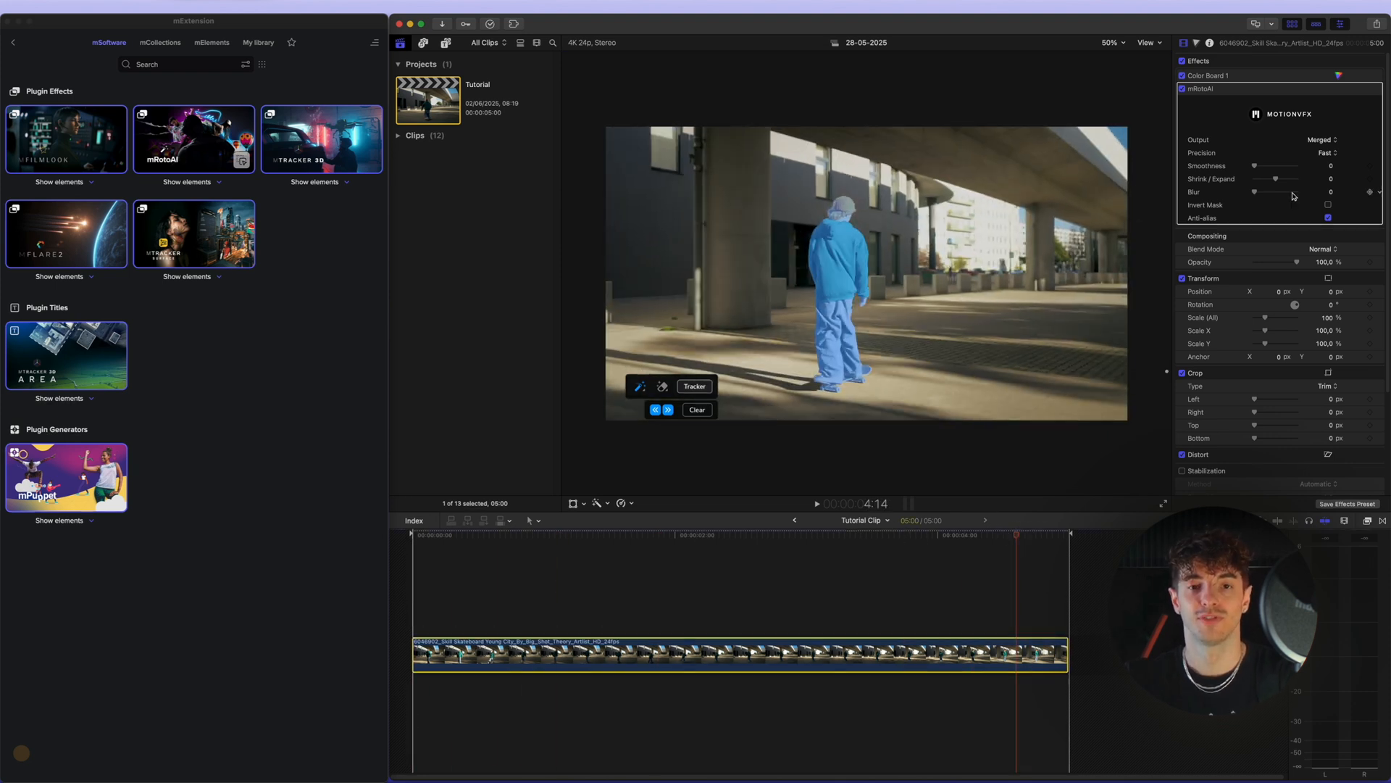
click(1319, 139)
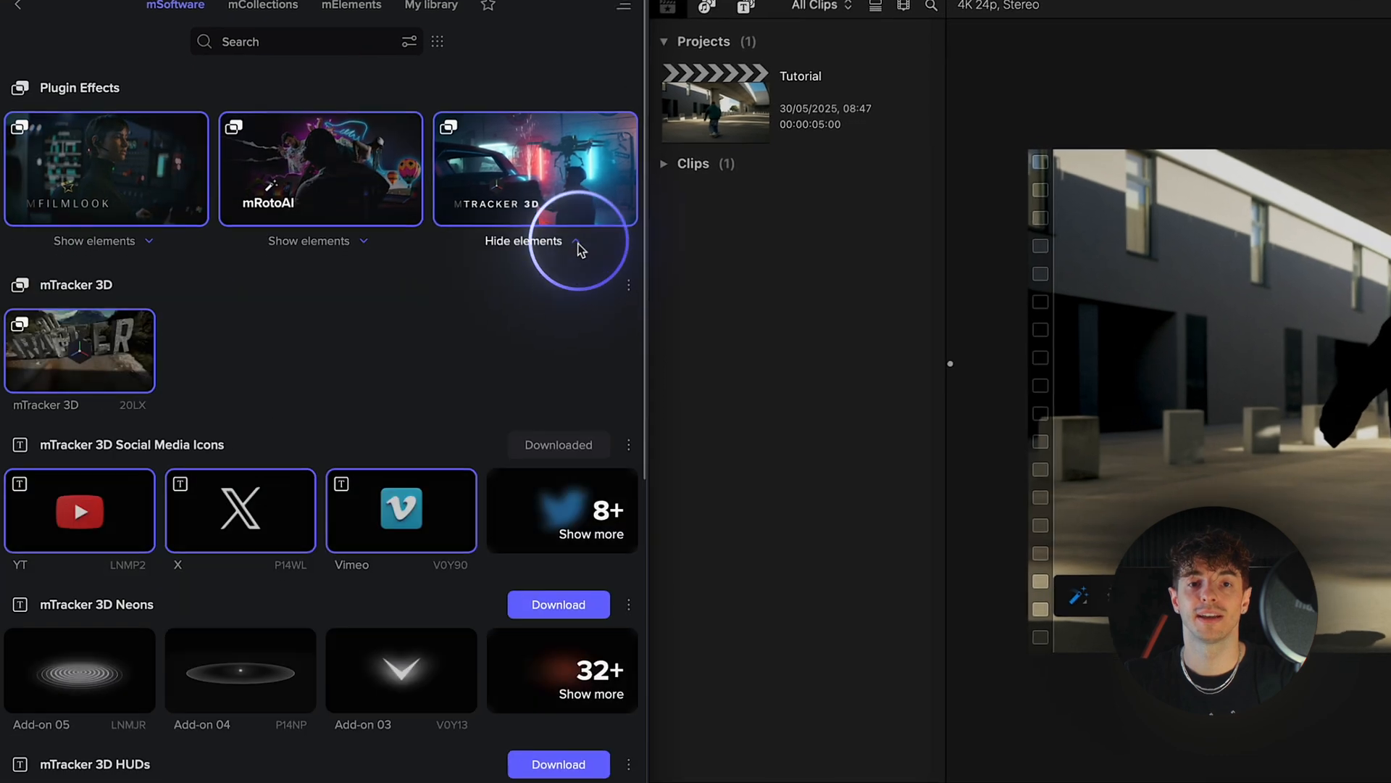
Scroll the mTracker 3D elements down to the Basic and Particles packs.
scroll(down, 3)
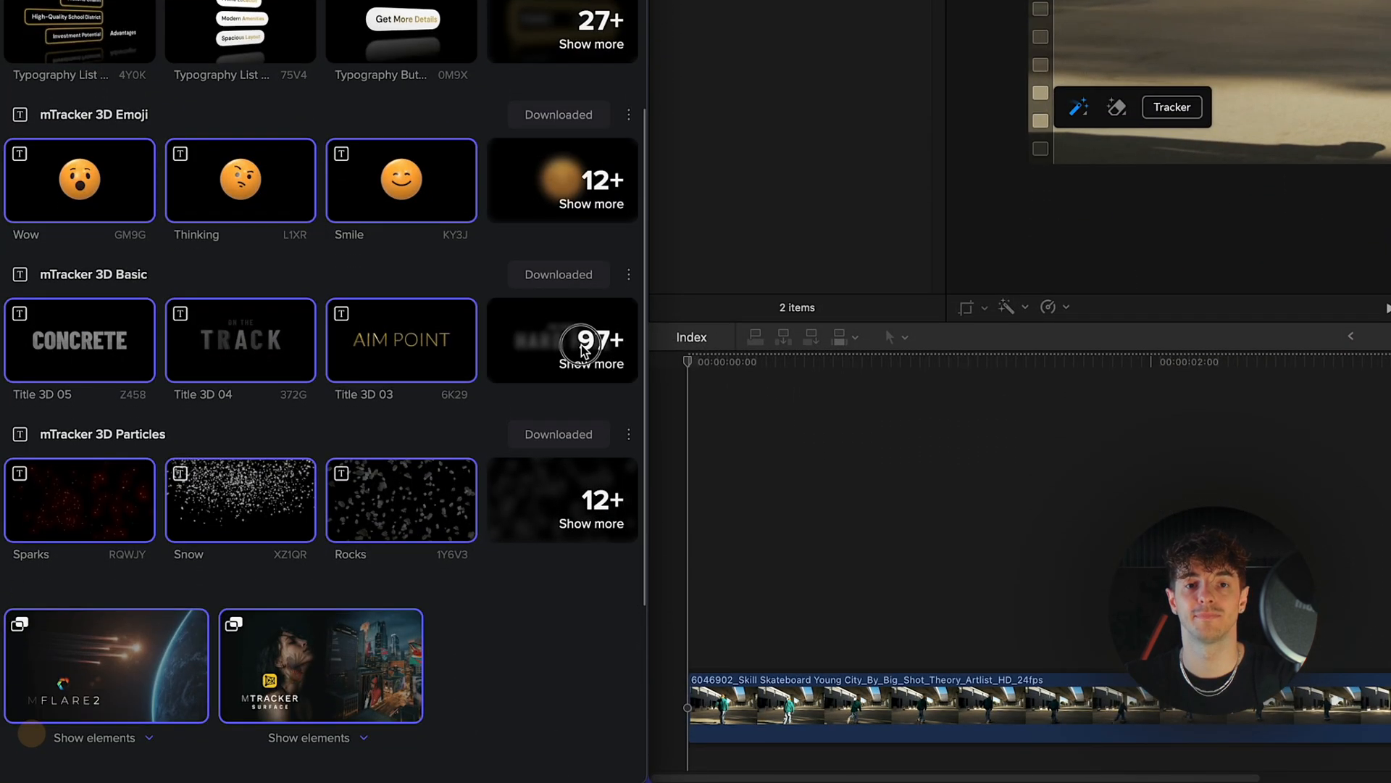
scroll(down, 3)
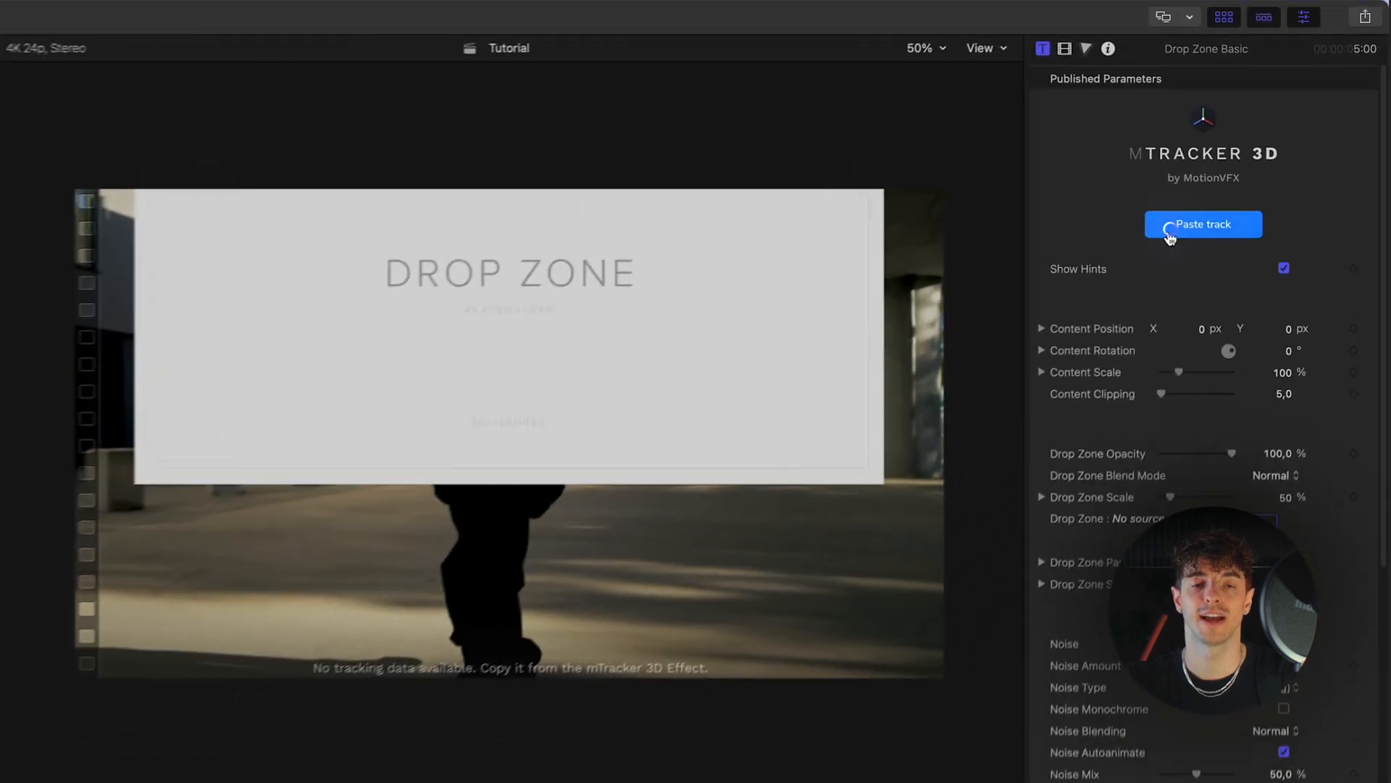
Paste the copied 3D tracking data into the Drop Zone Basic title.
click(1202, 223)
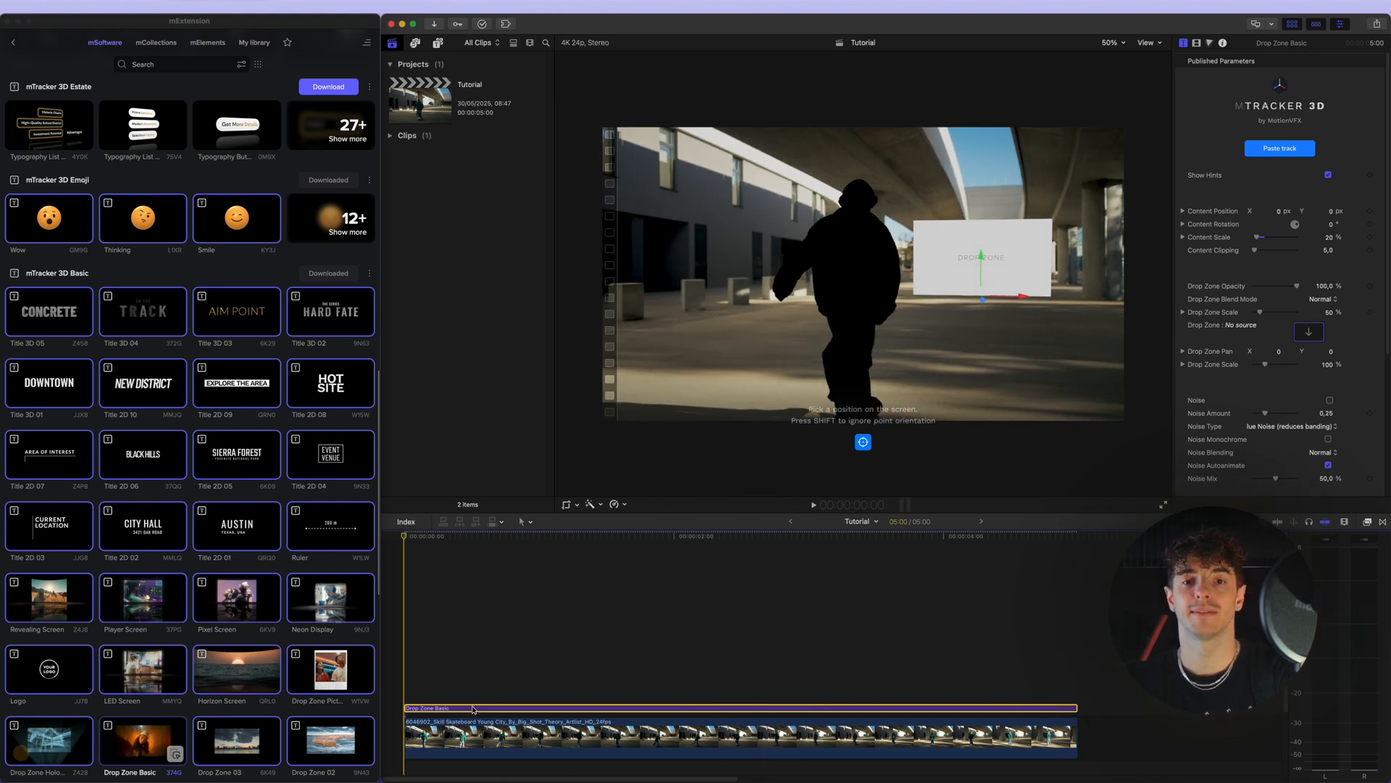
Colorize the drop zone frame with white Shadows, Midtones and Highlights swatches.
scroll(down, 3)
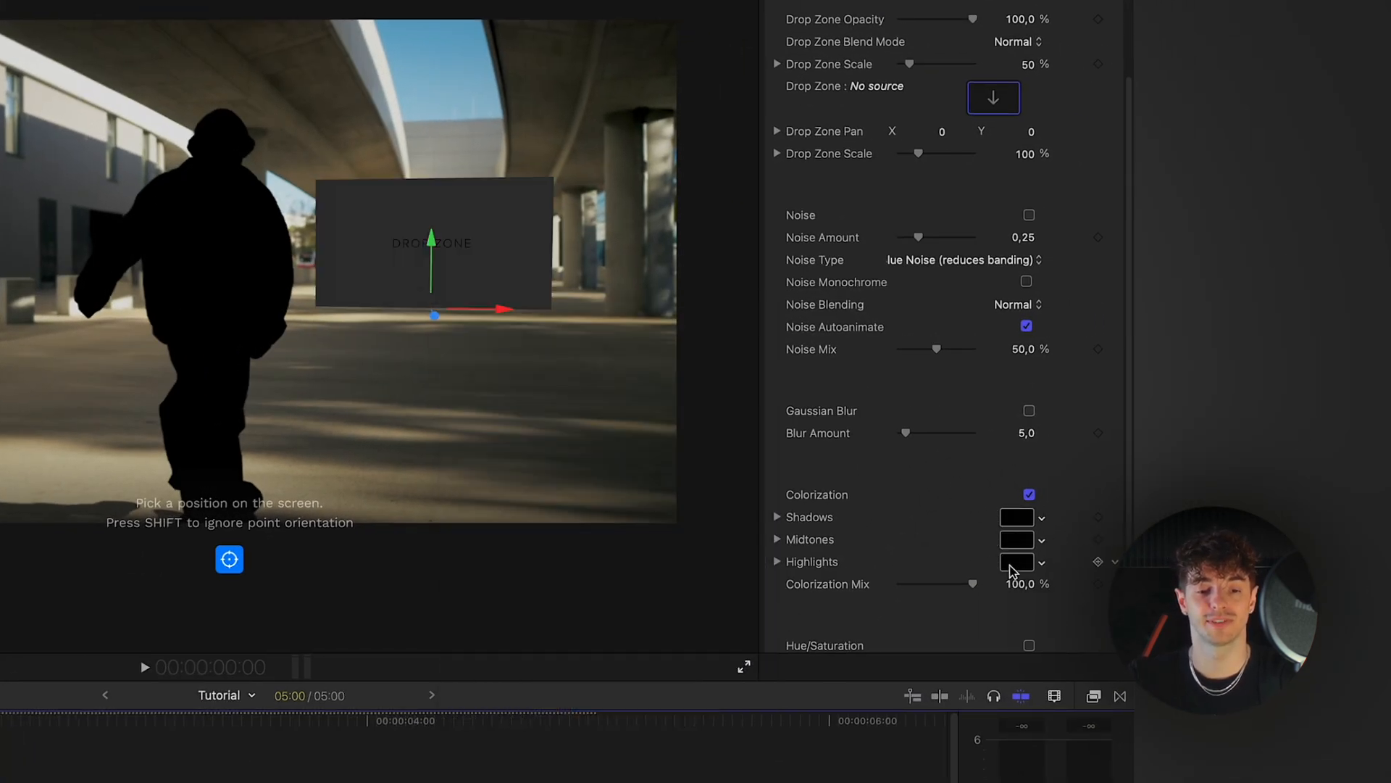
scroll(down, 3)
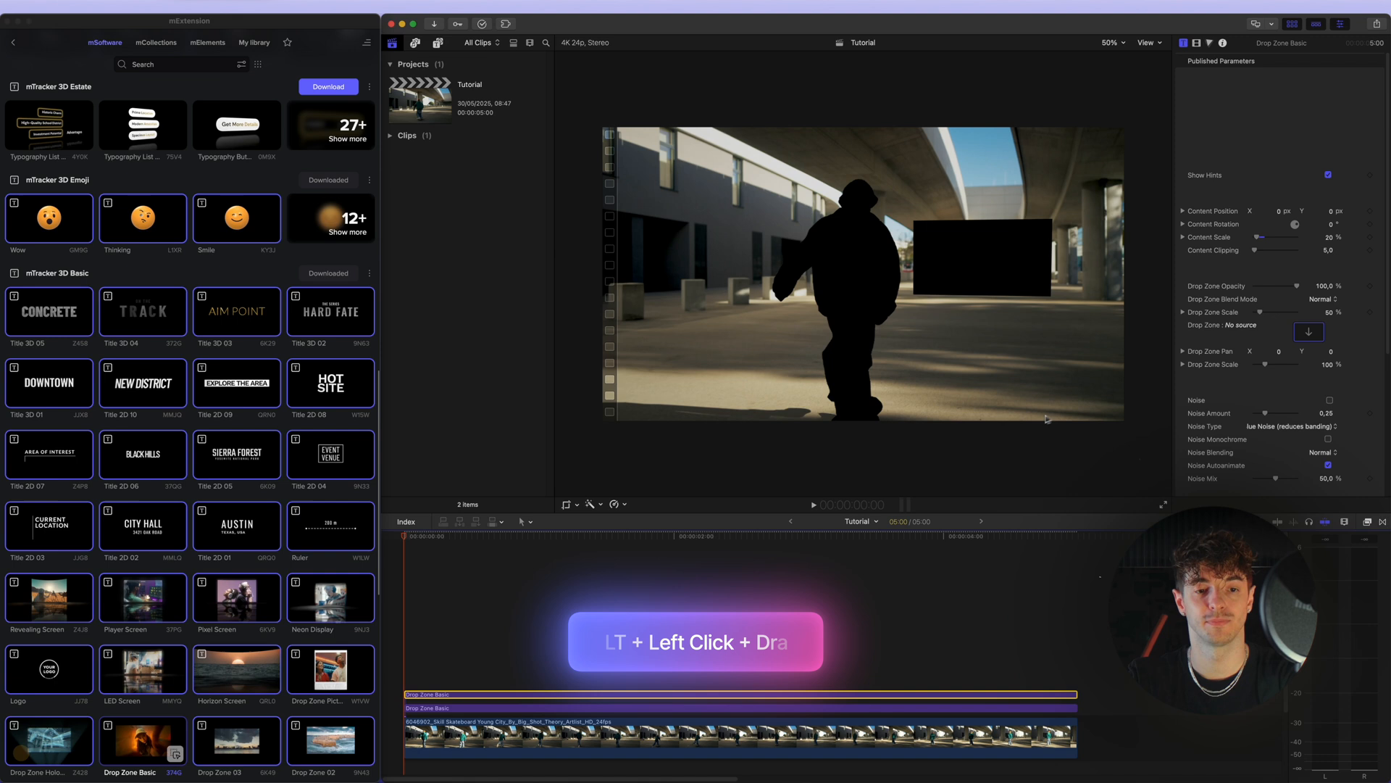
click(1320, 369)
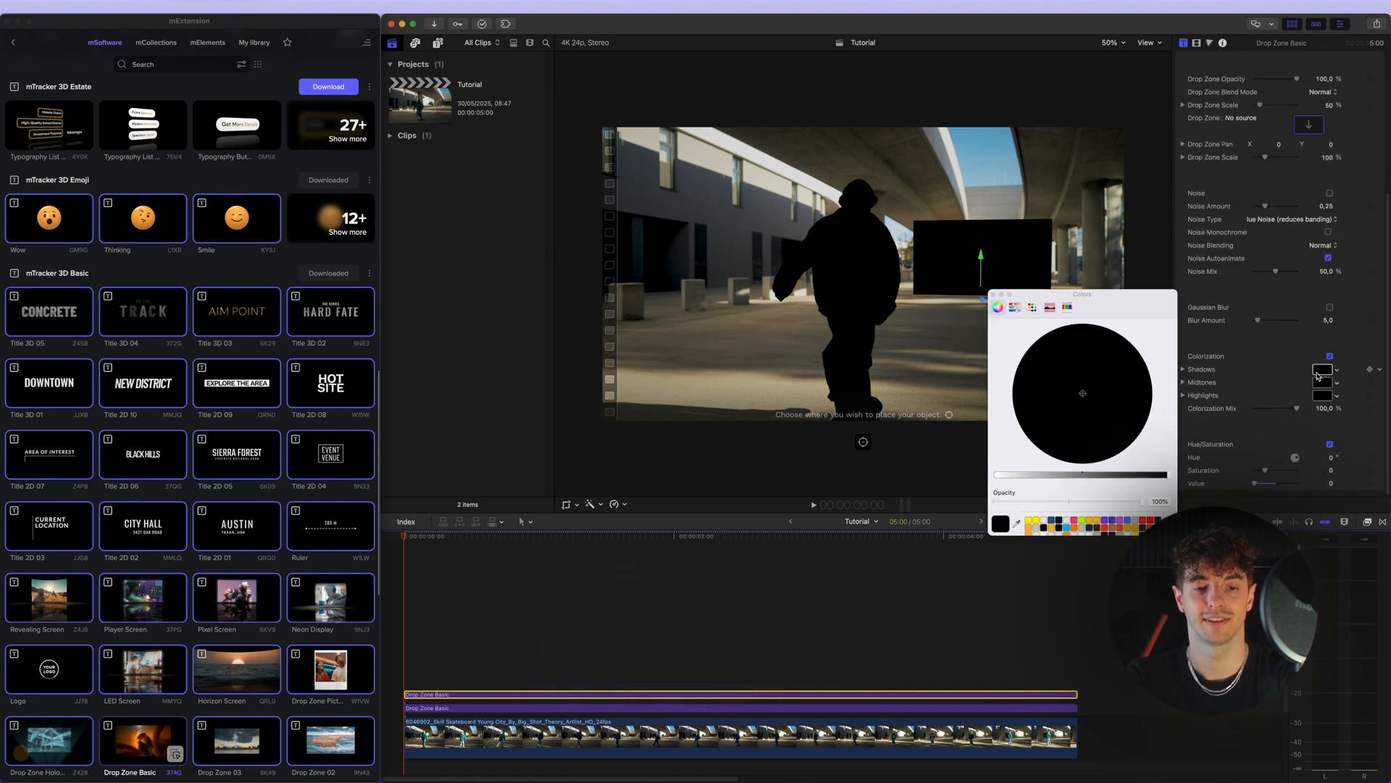
click(1015, 307)
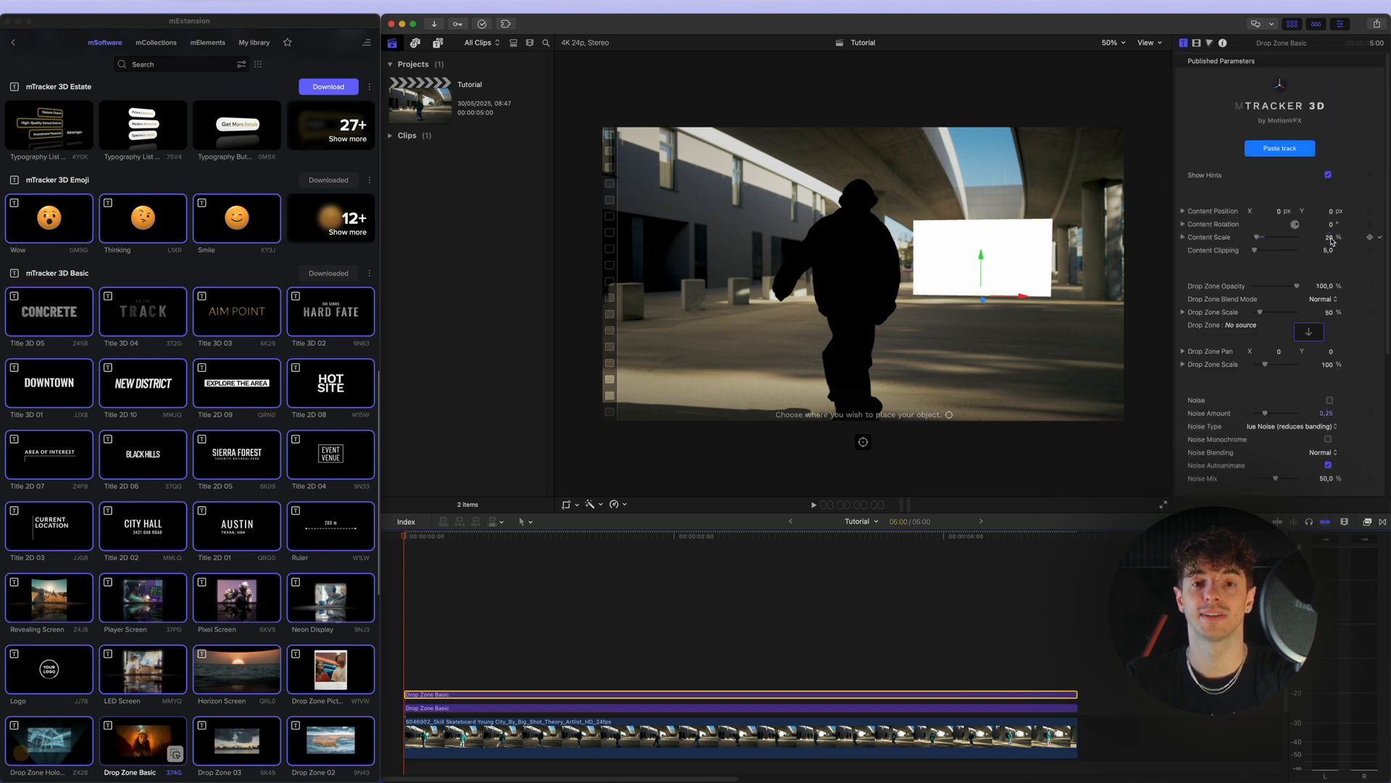
click(1328, 238)
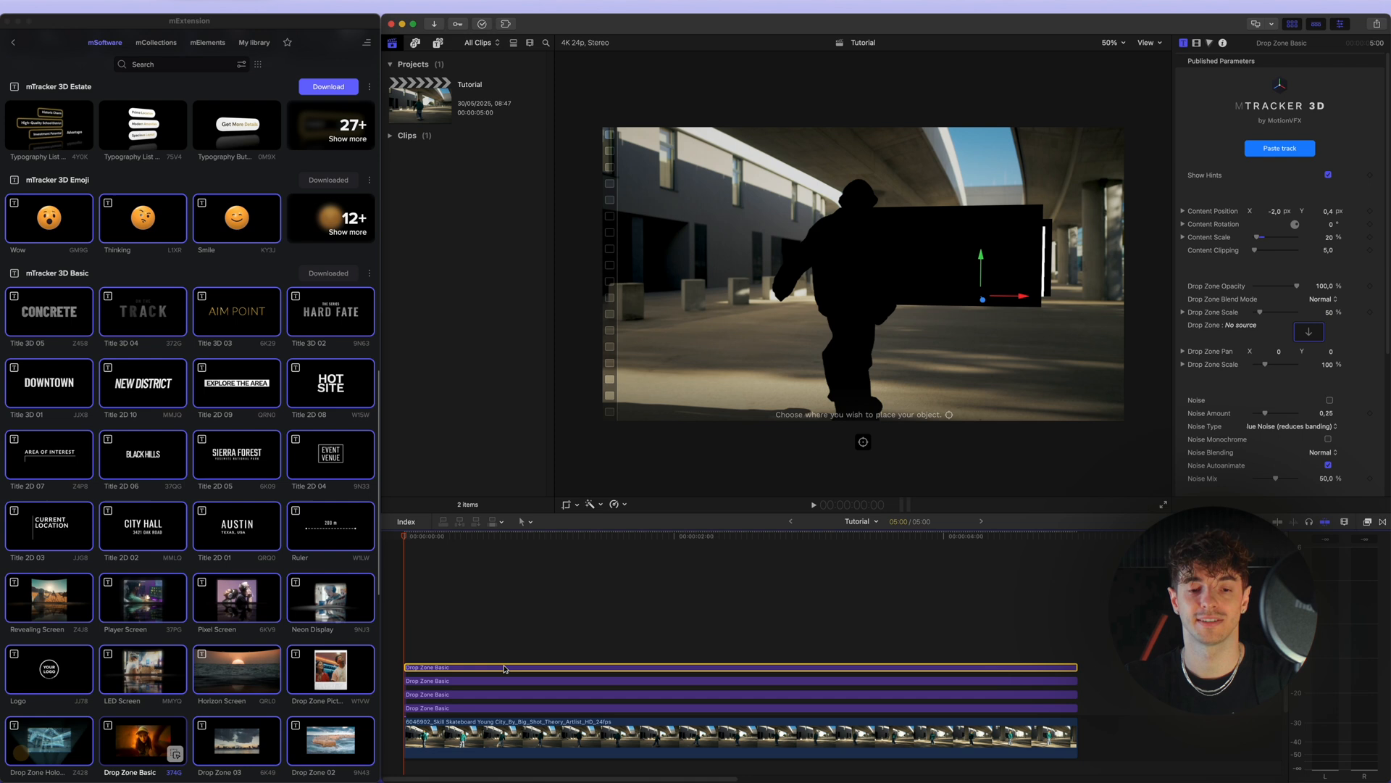
Stagger the duplicated Drop Zone copies in Z depth into a receding row, then deselect them.
scroll(down, 3)
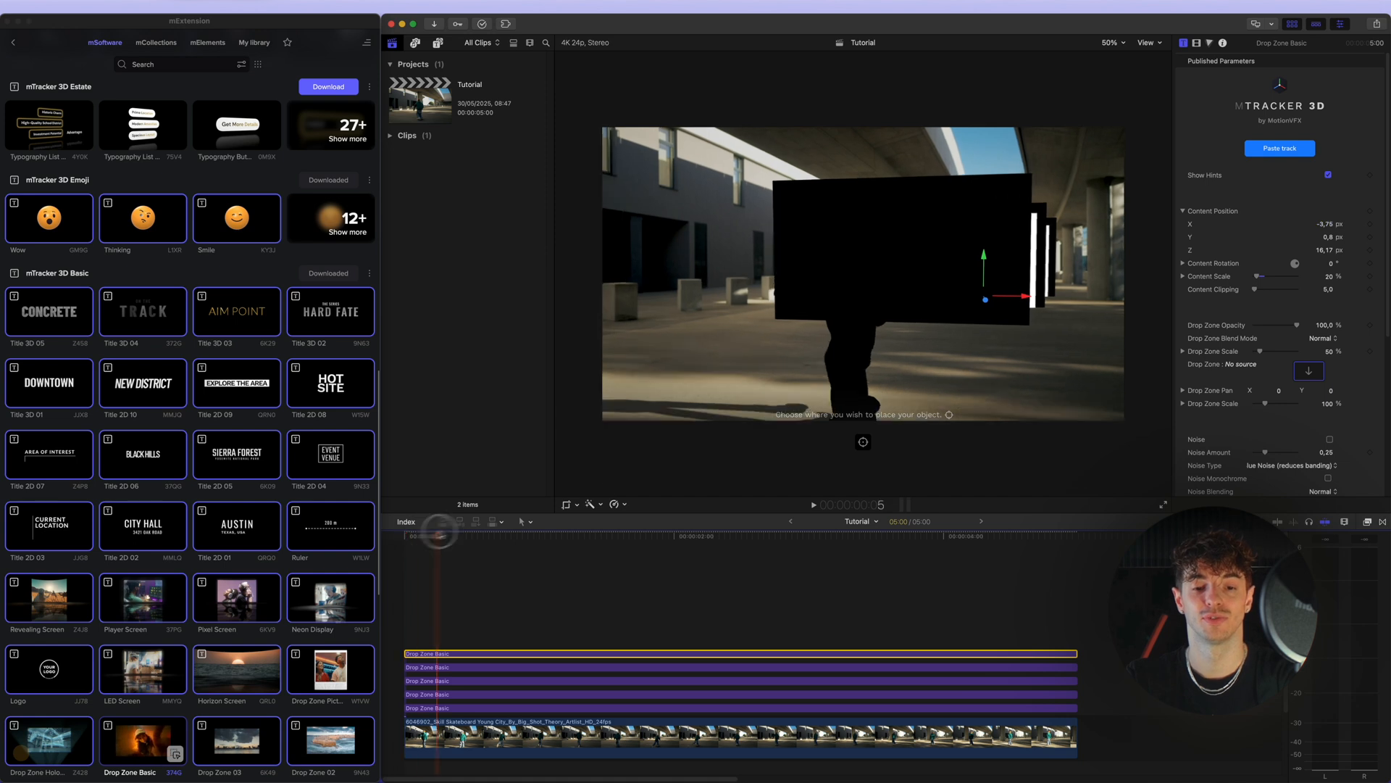
scroll(down, 3)
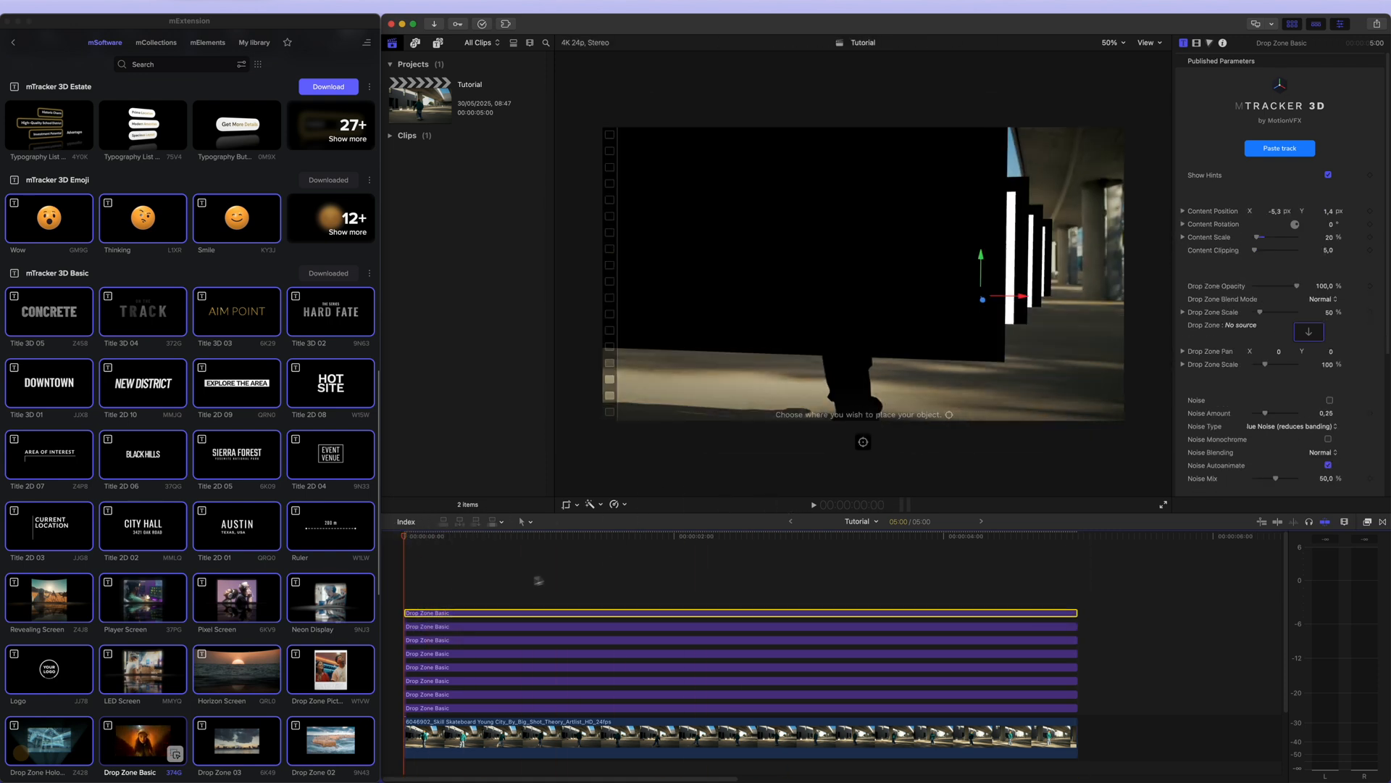
click(1329, 386)
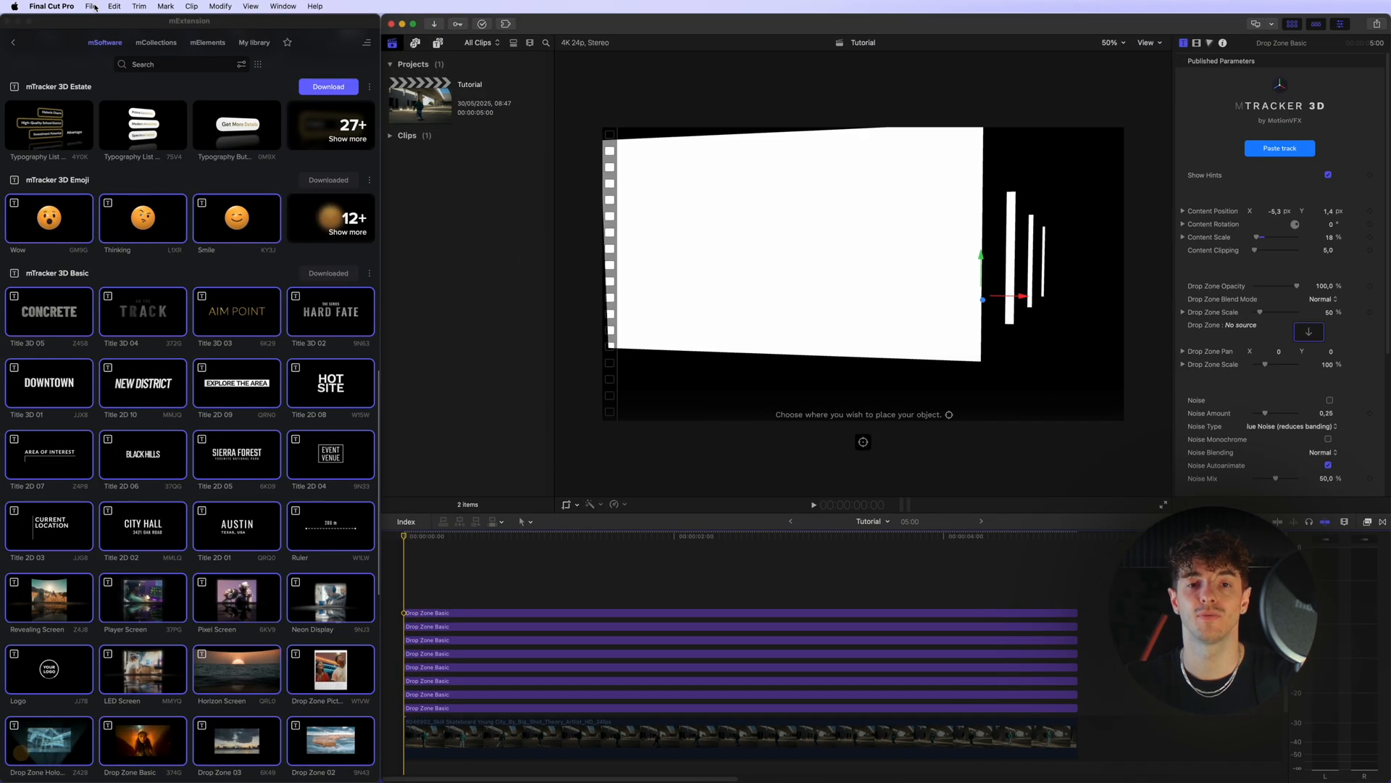
Export the Tutorial project via File > Share > Export File with Format set to Video Only.
click(90, 6)
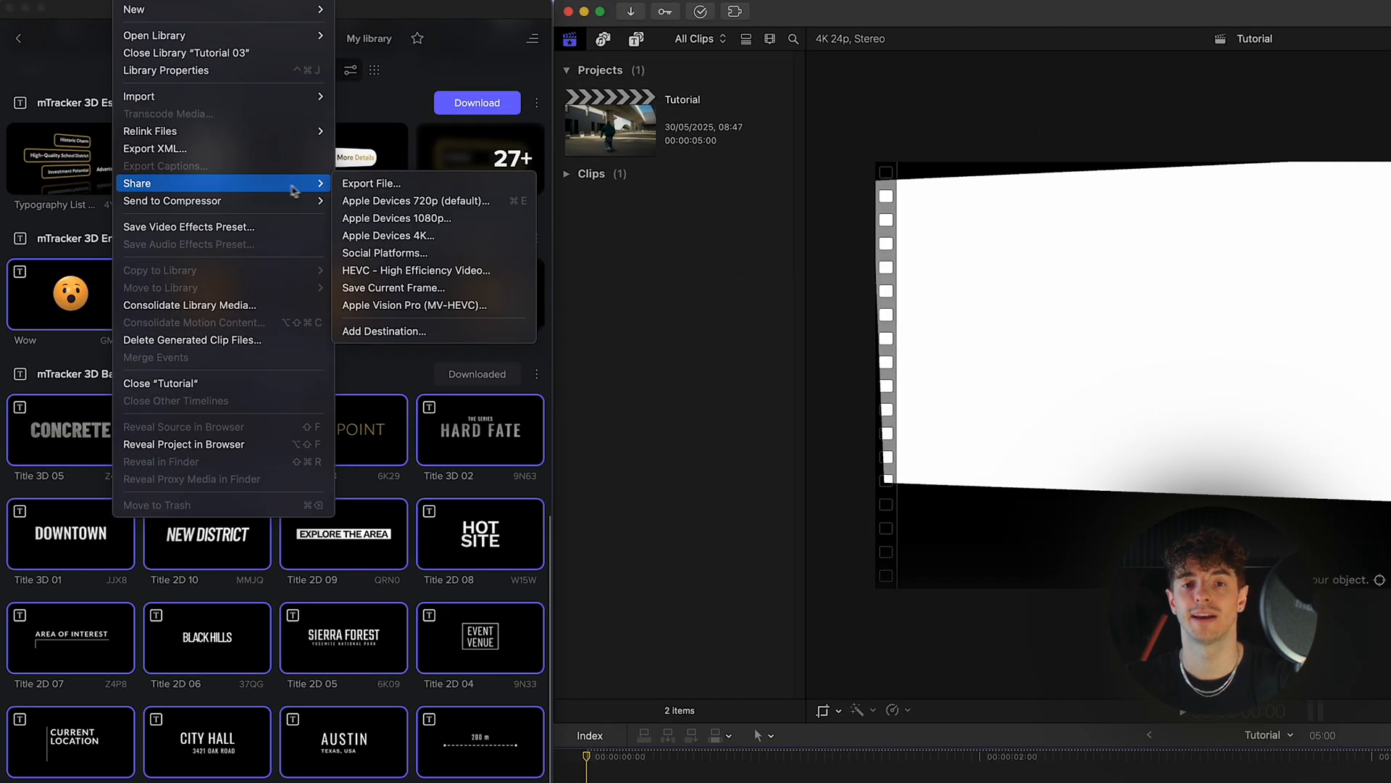
click(371, 182)
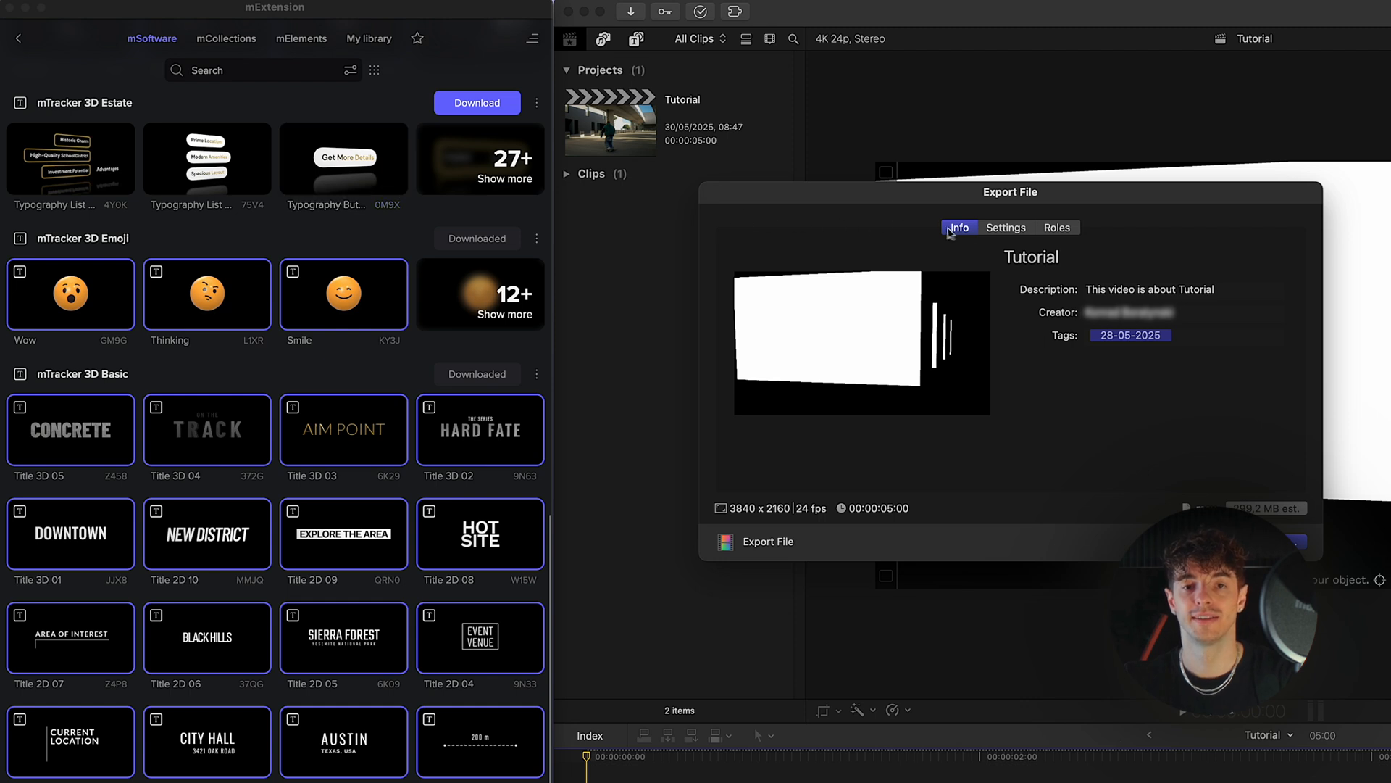
click(1006, 227)
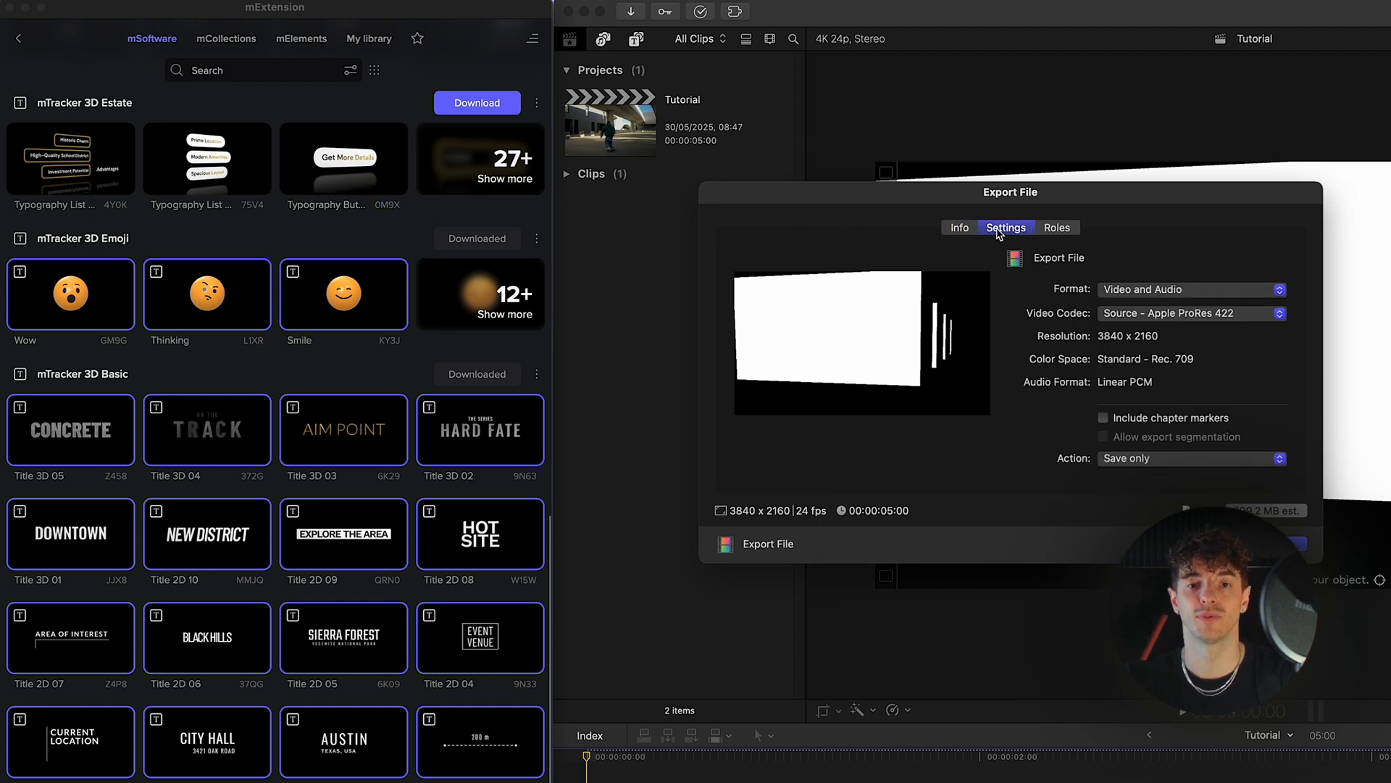
click(1188, 290)
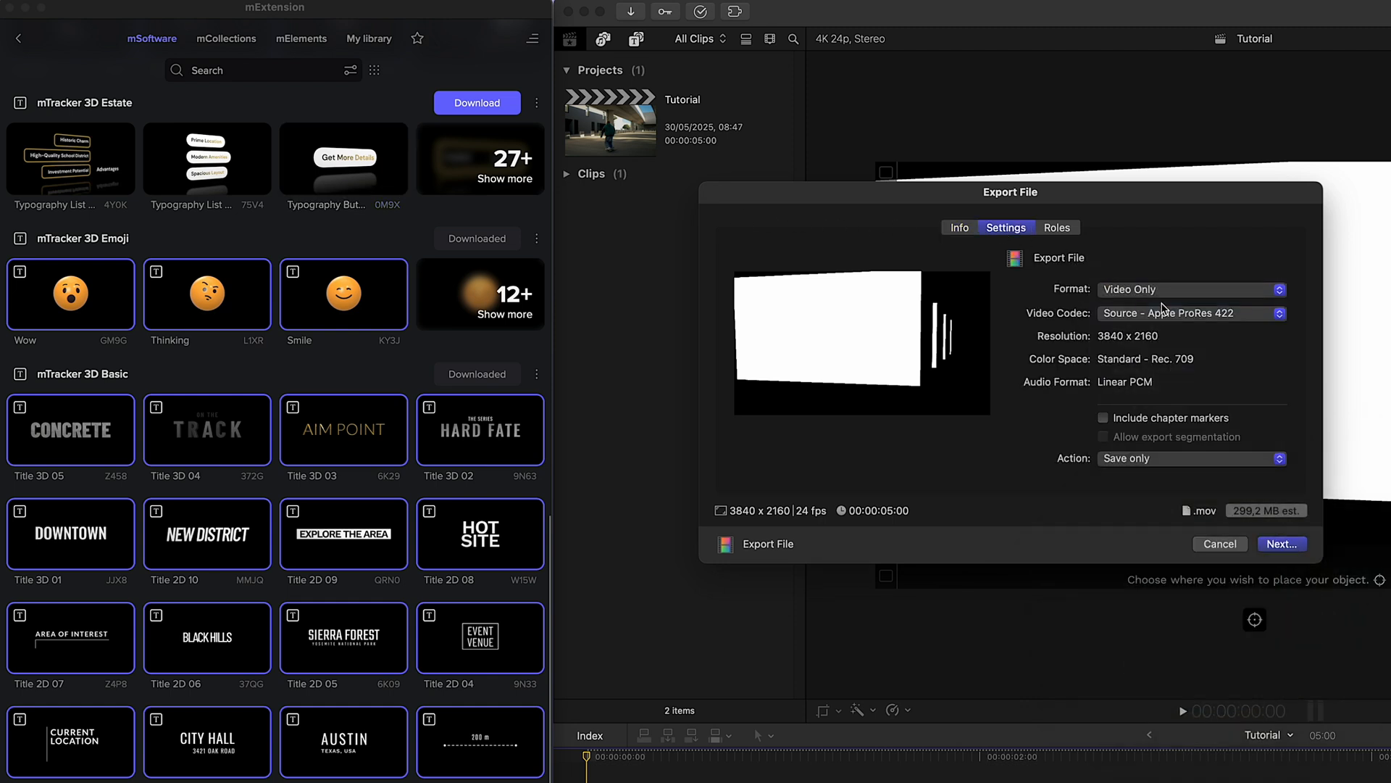
click(1281, 544)
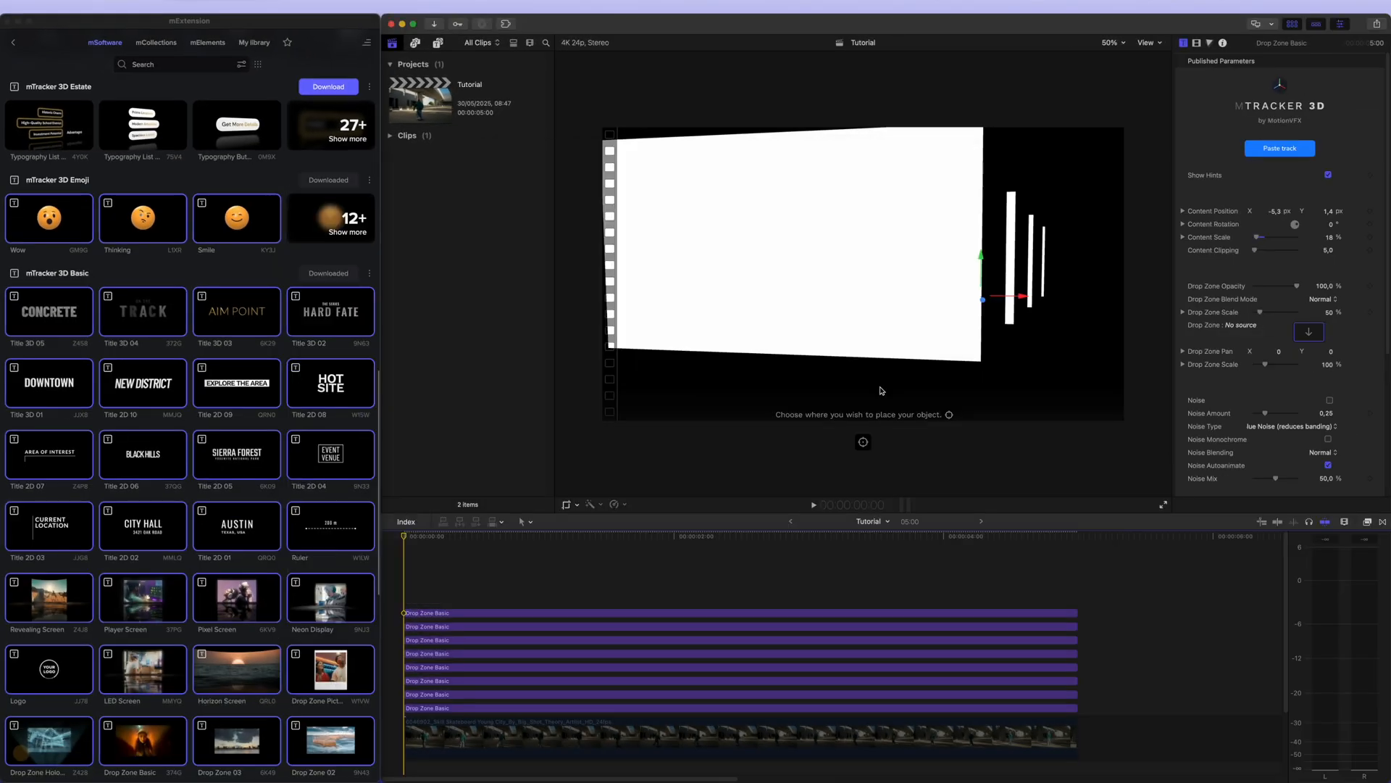
mouse_move(845, 421)
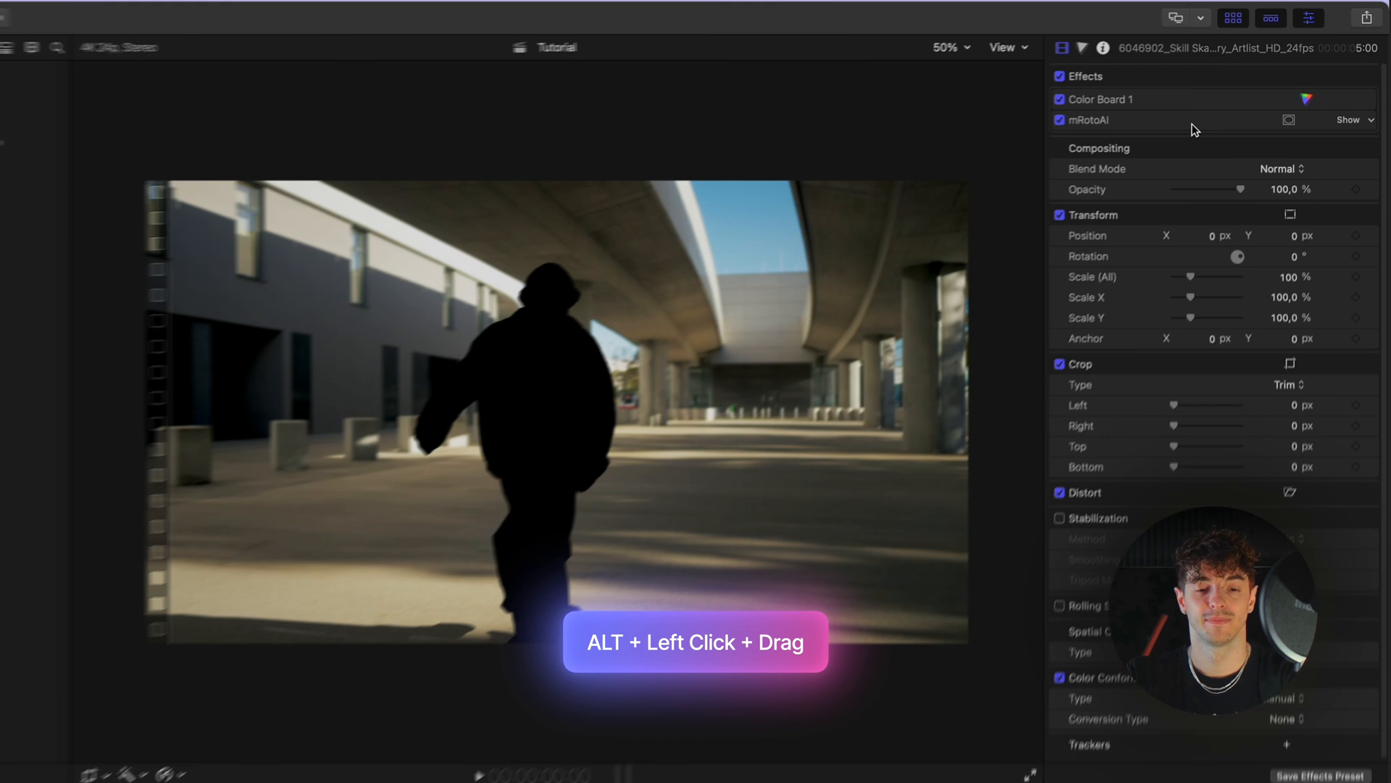
Add the Image Mask effect to the skater clip alongside mRotoAI.
click(1349, 120)
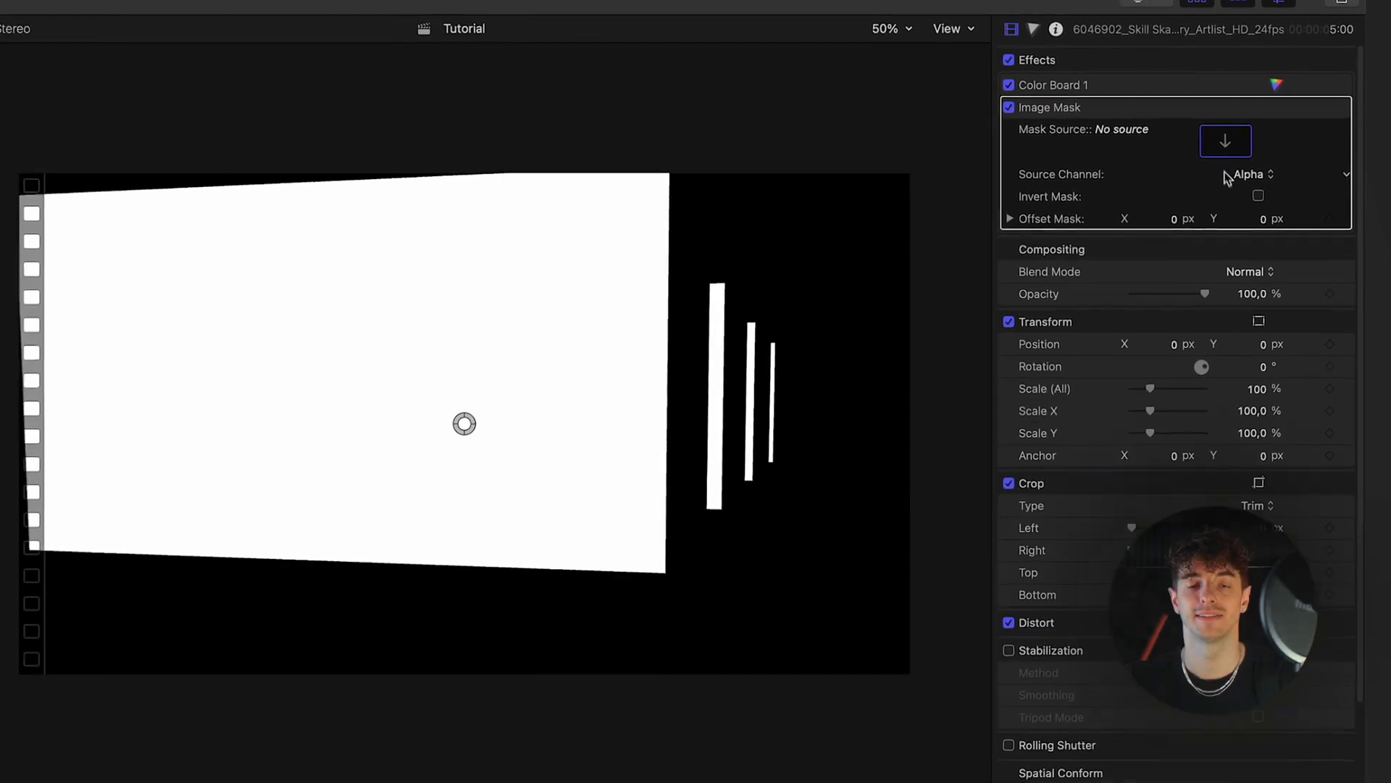
Set the Image Mask source to the Tutorial Mask clip with Source Channel Alpha.
click(1226, 141)
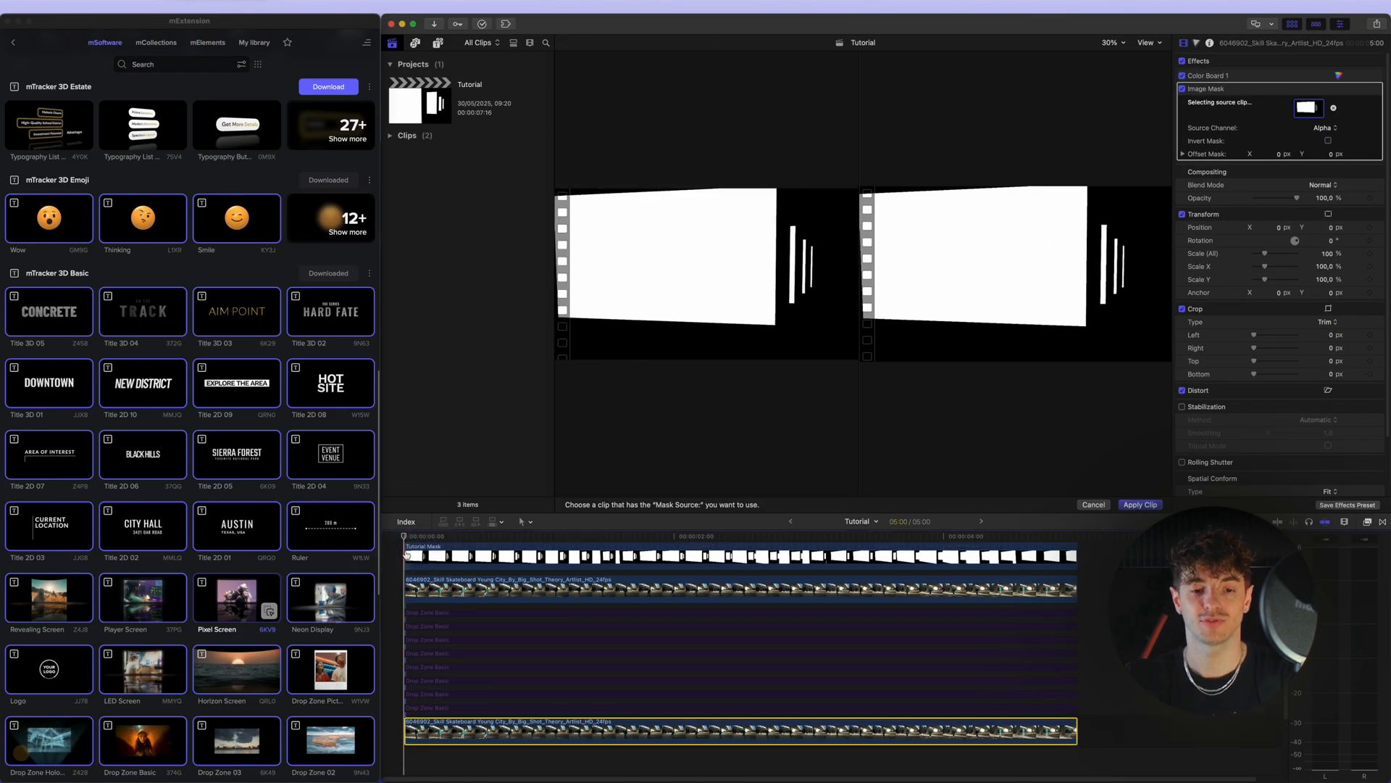
click(1139, 505)
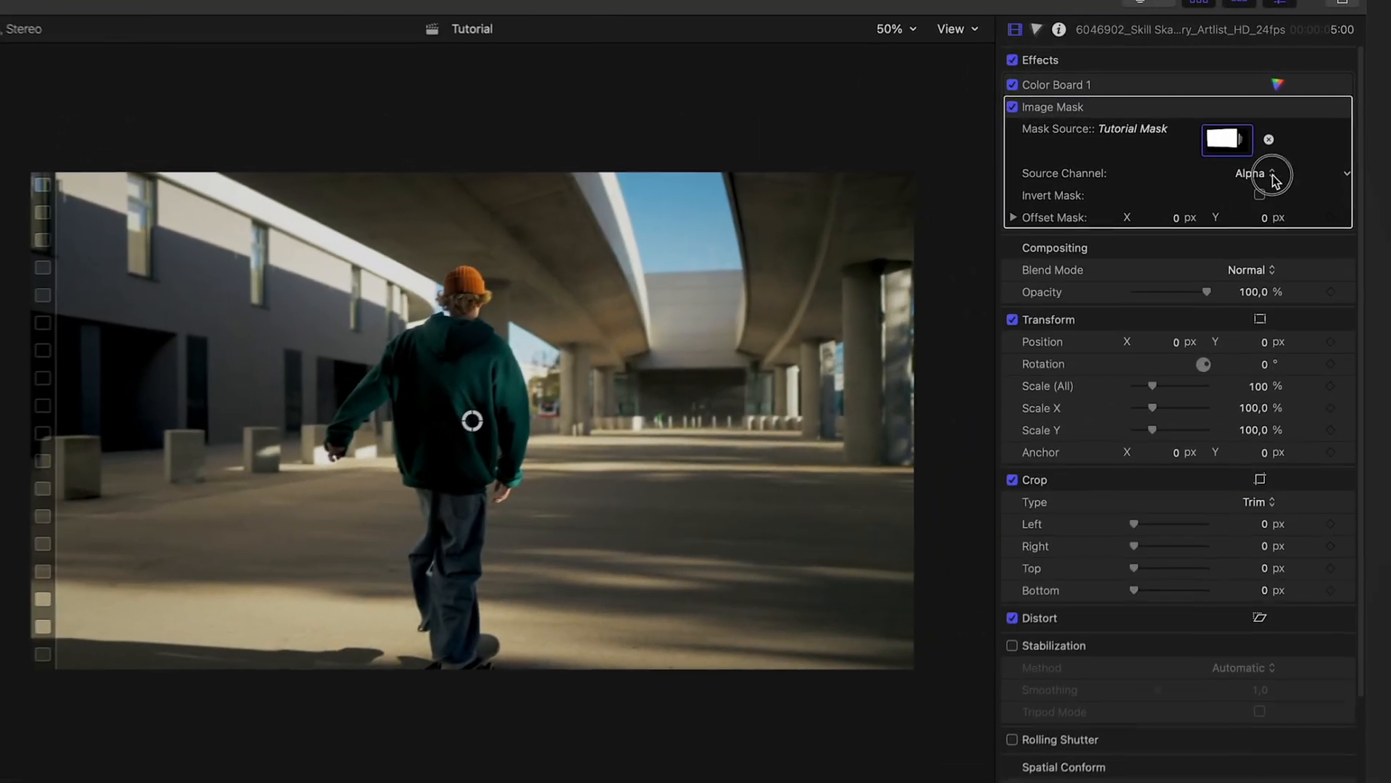
click(1255, 172)
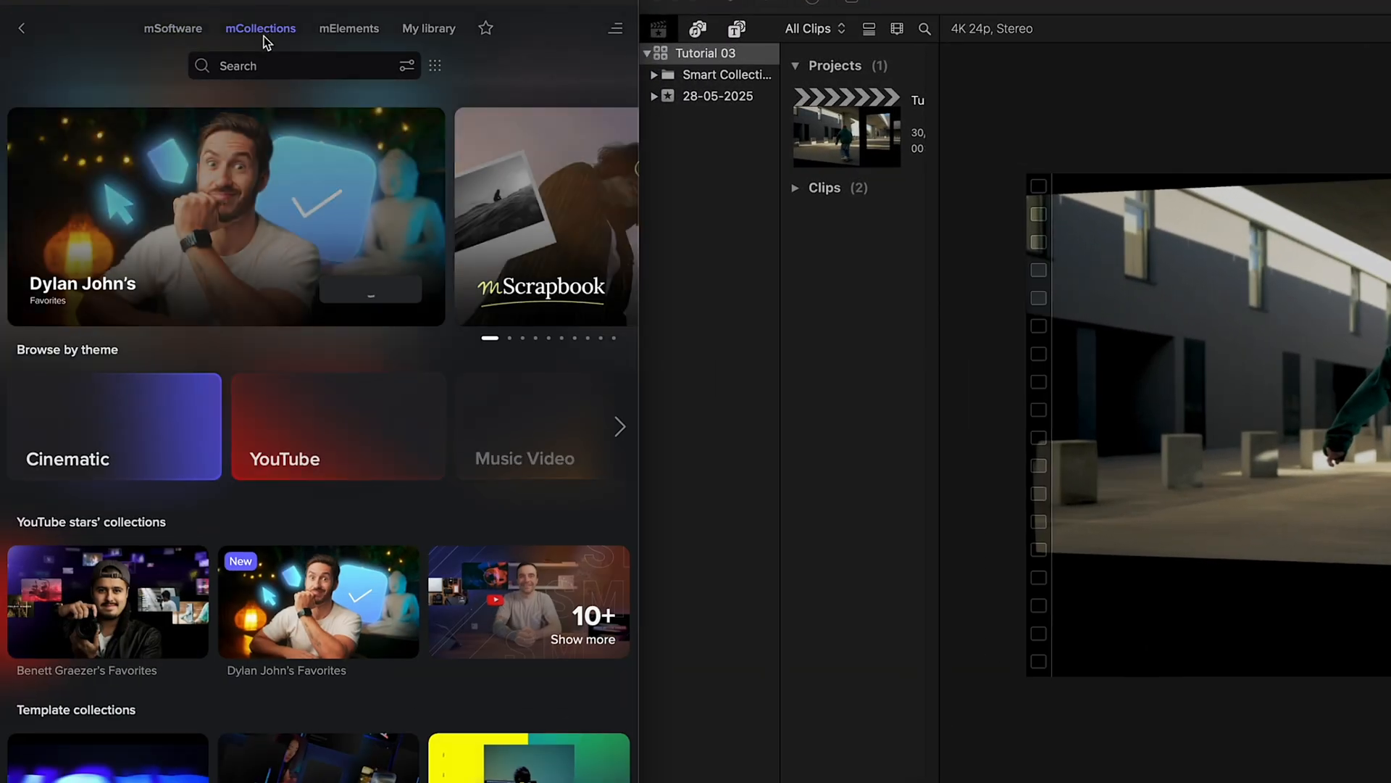
Find Pixel Sorting under 'mMusic Video 2', place it above the footage and blade it at the clip's end.
text(mMusic Video 2)
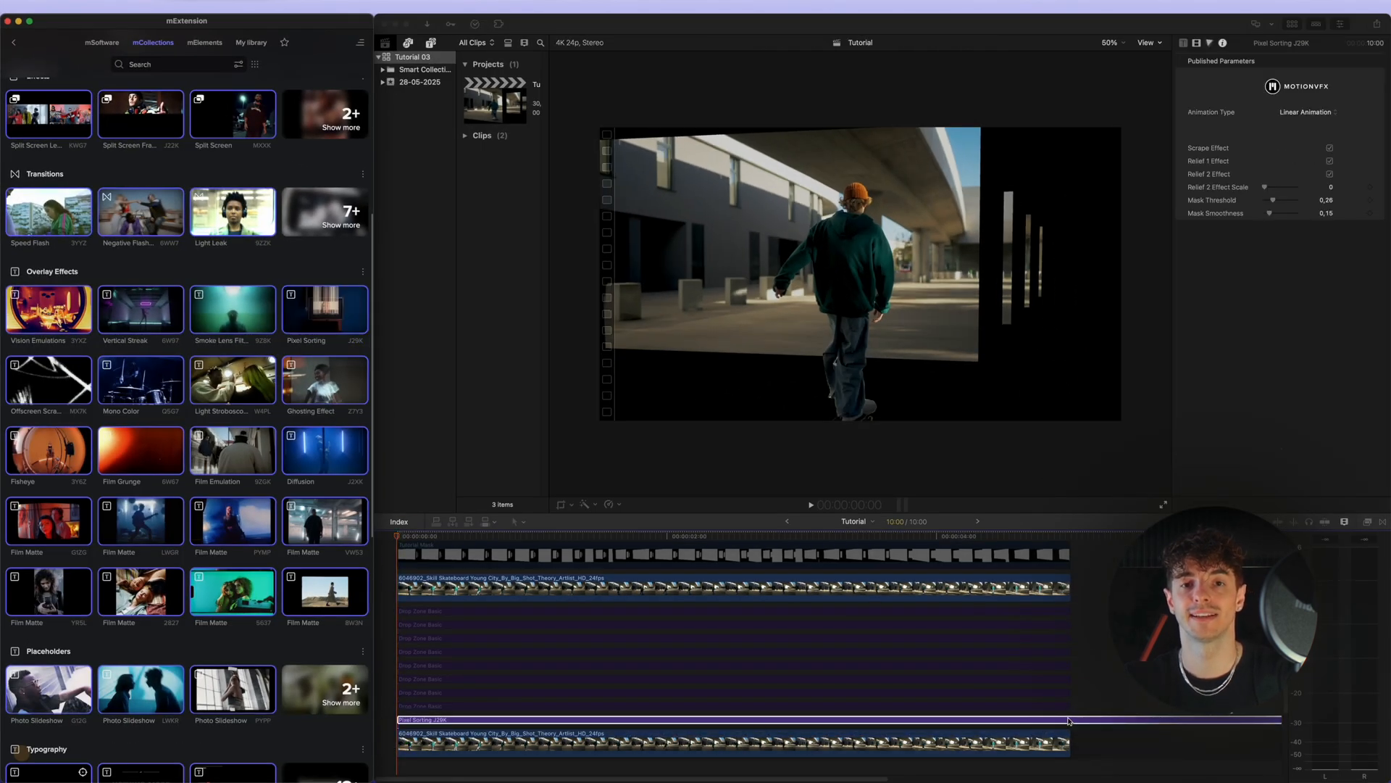
key(b)
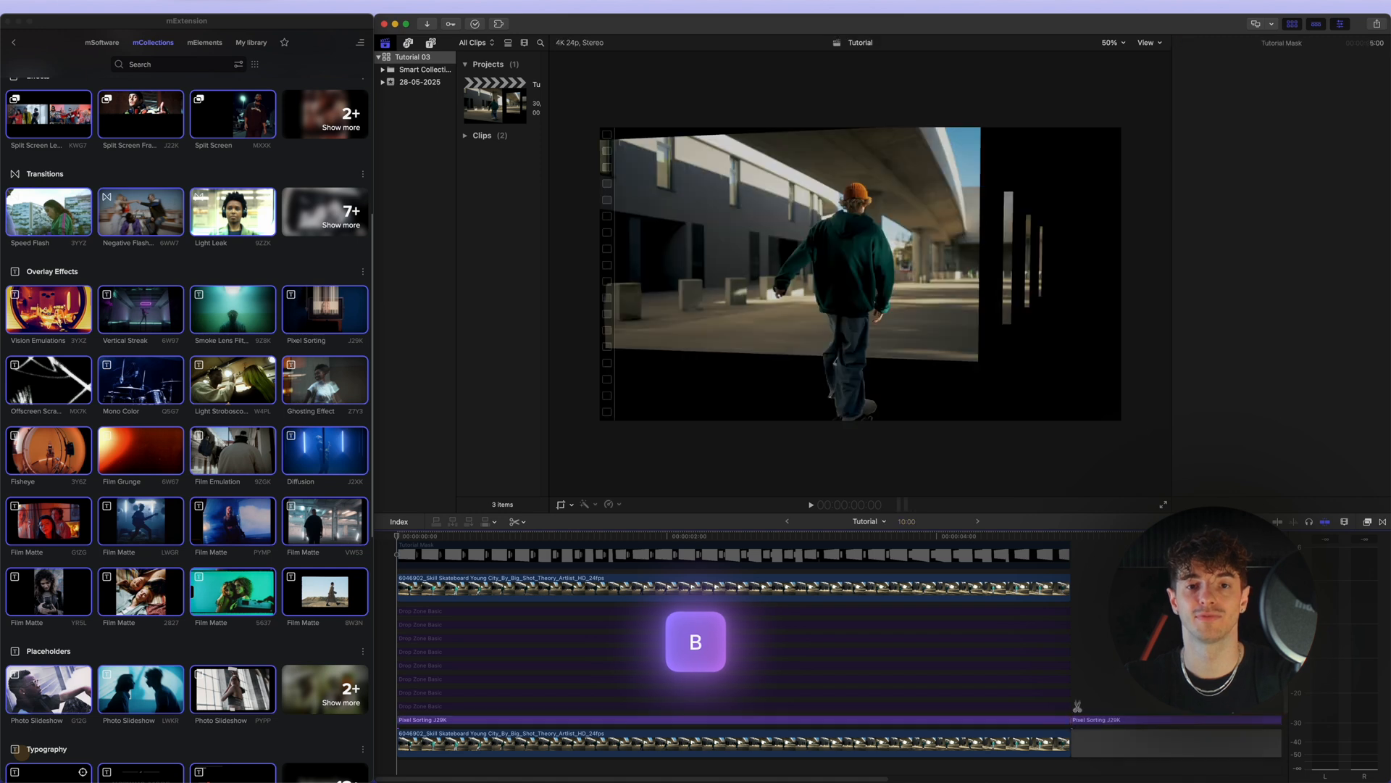
click(1211, 42)
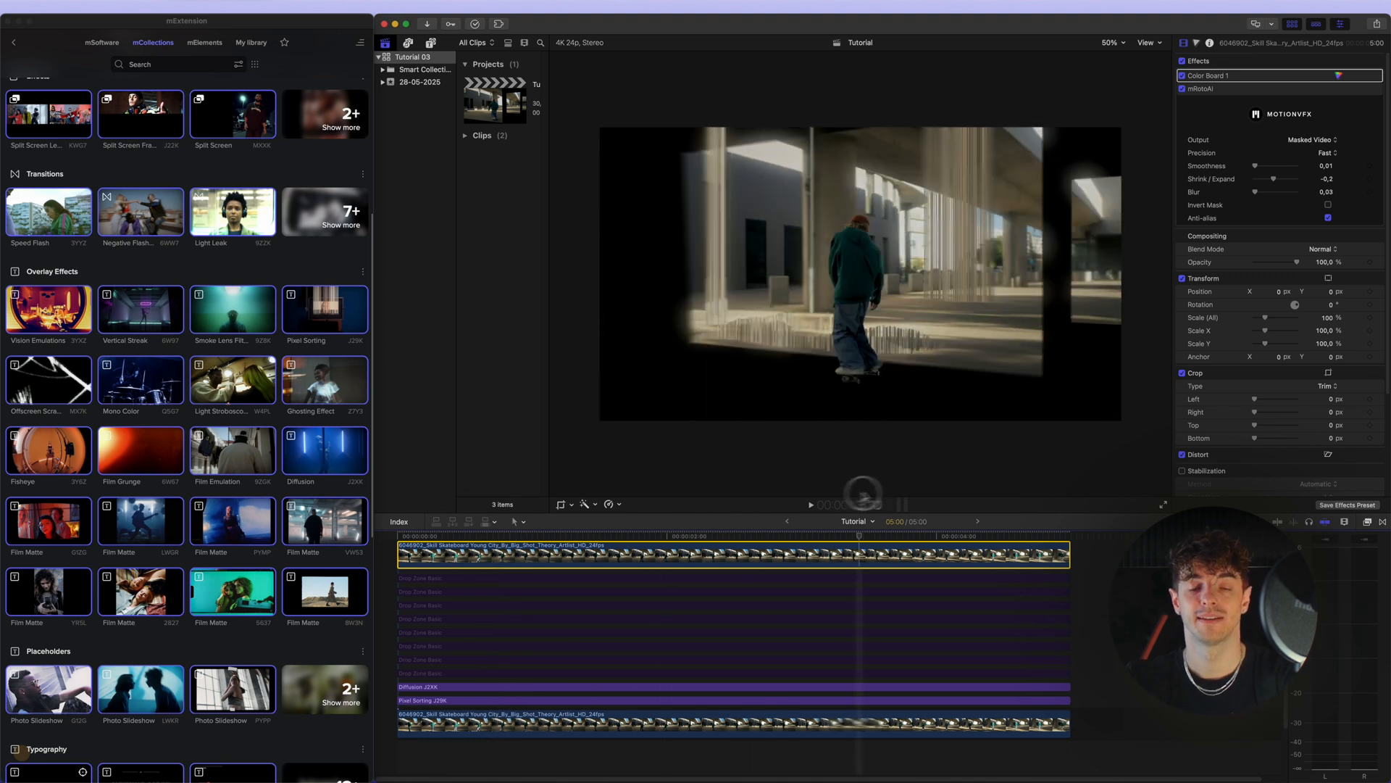
Select the top Tutorial Mask and rotoscoped skater clips to keep them in front.
click(480, 536)
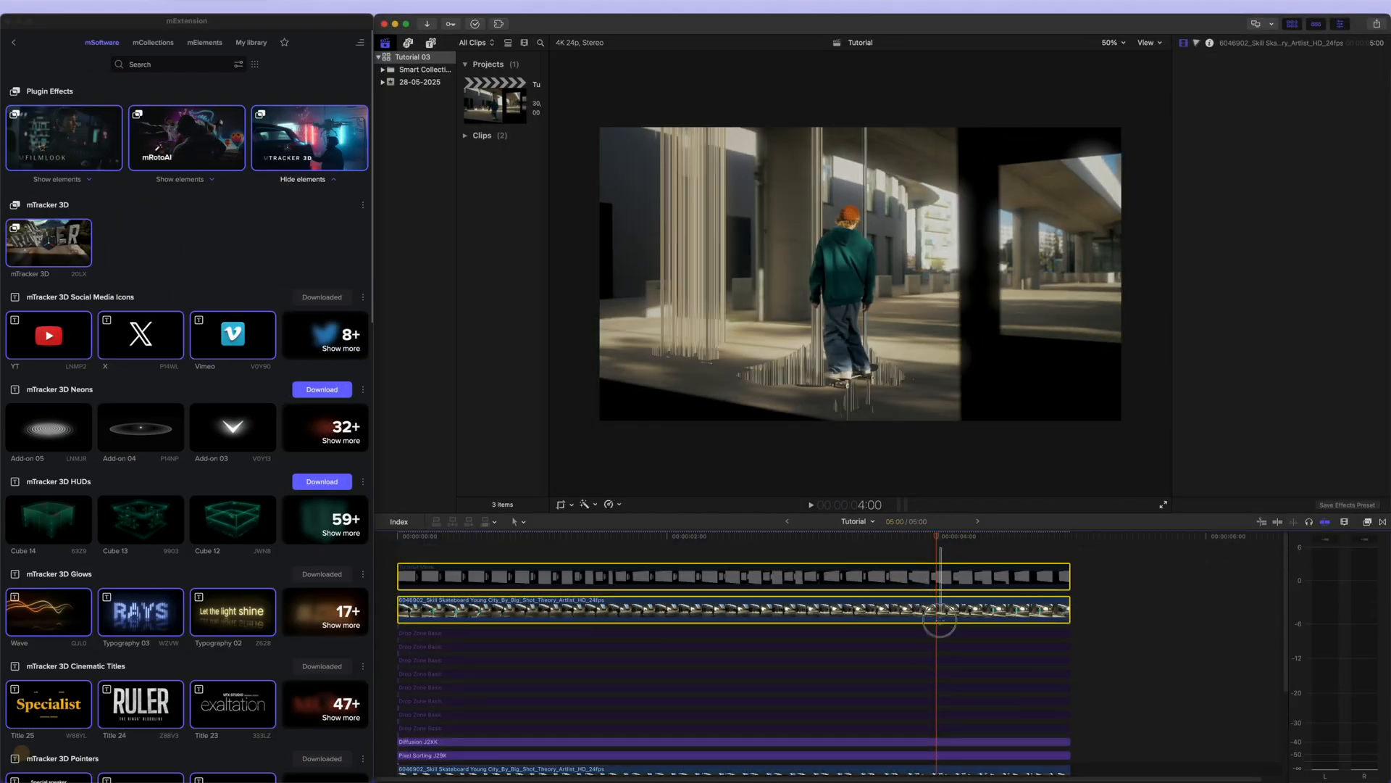
Nest the layers into one Tutorial Clip, apply an mFilmLook preset and enable the 2.35:1 Cinemascope letterbox.
right_click(647, 611)
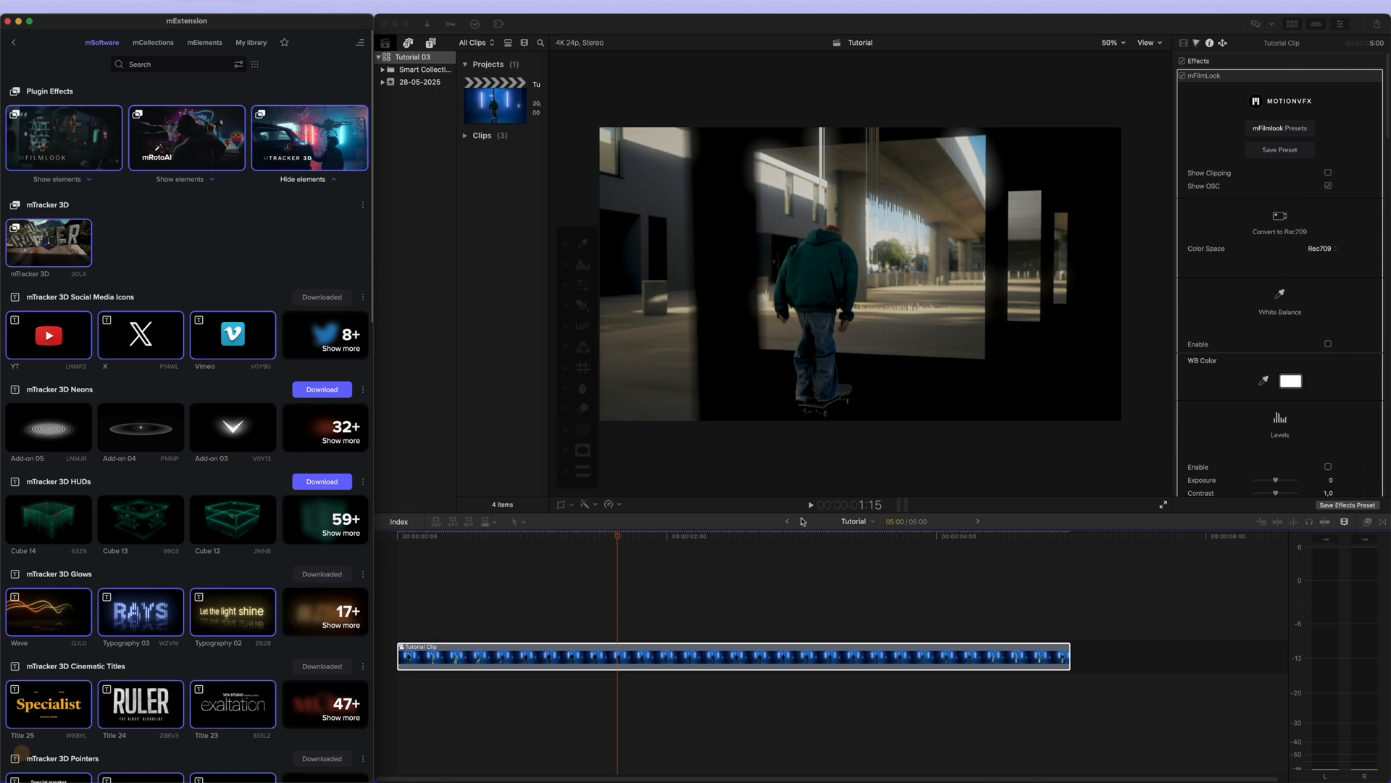
click(1279, 128)
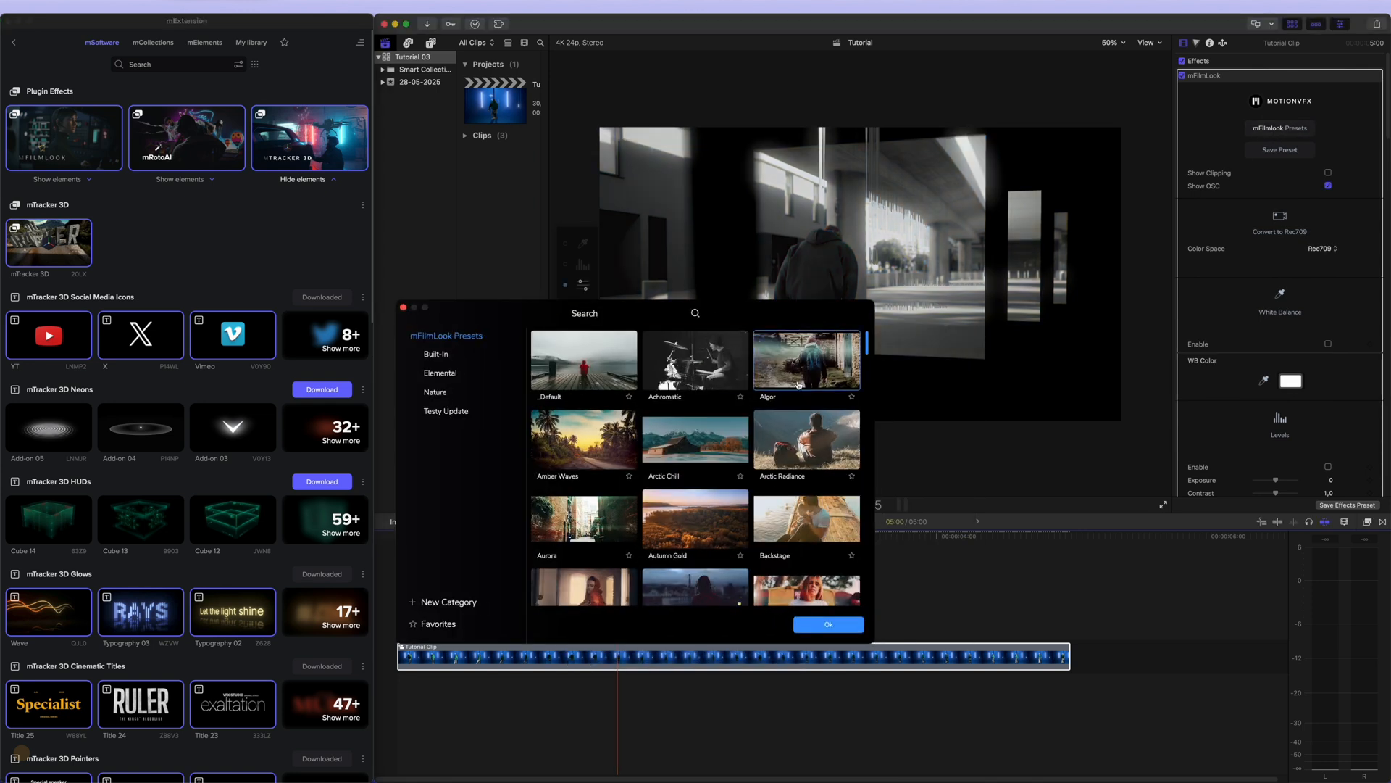
click(827, 624)
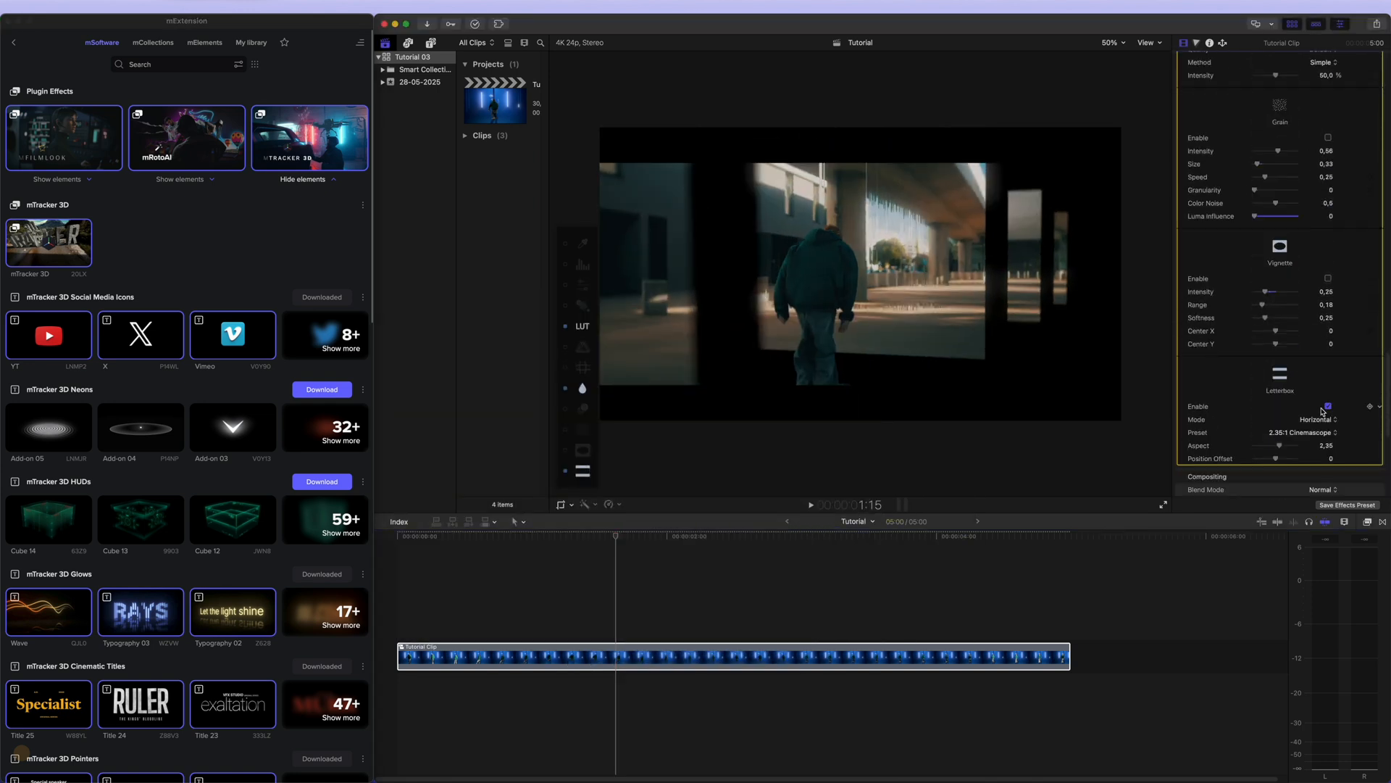